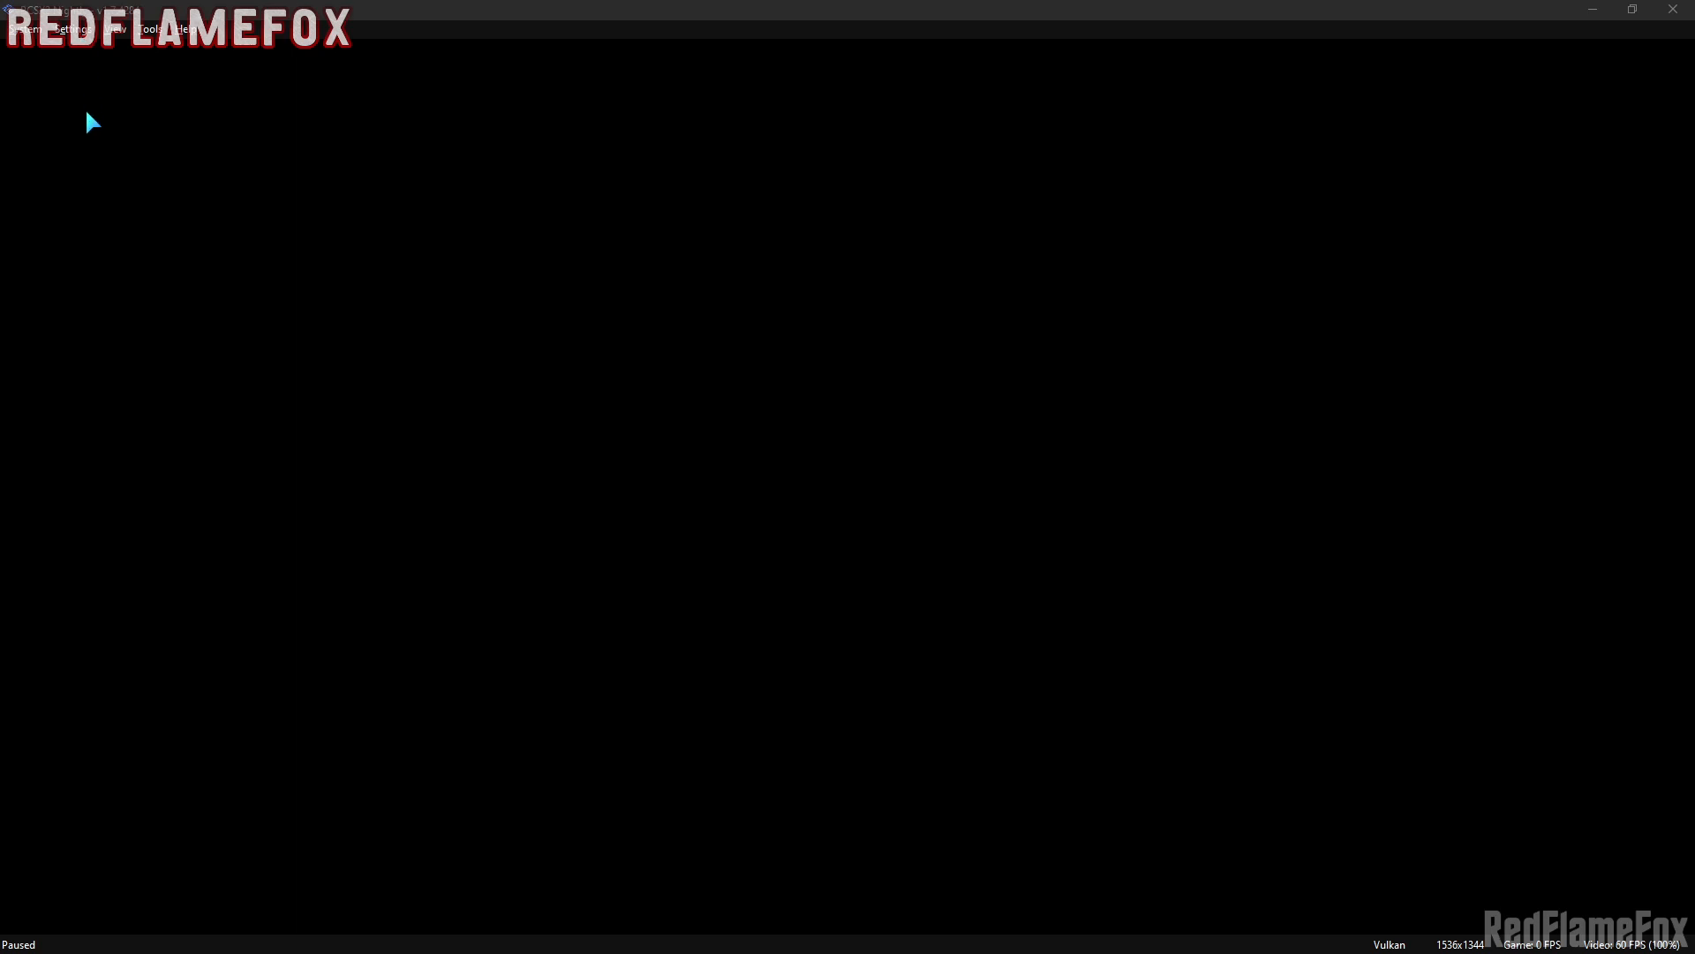
mouse_move(89, 63)
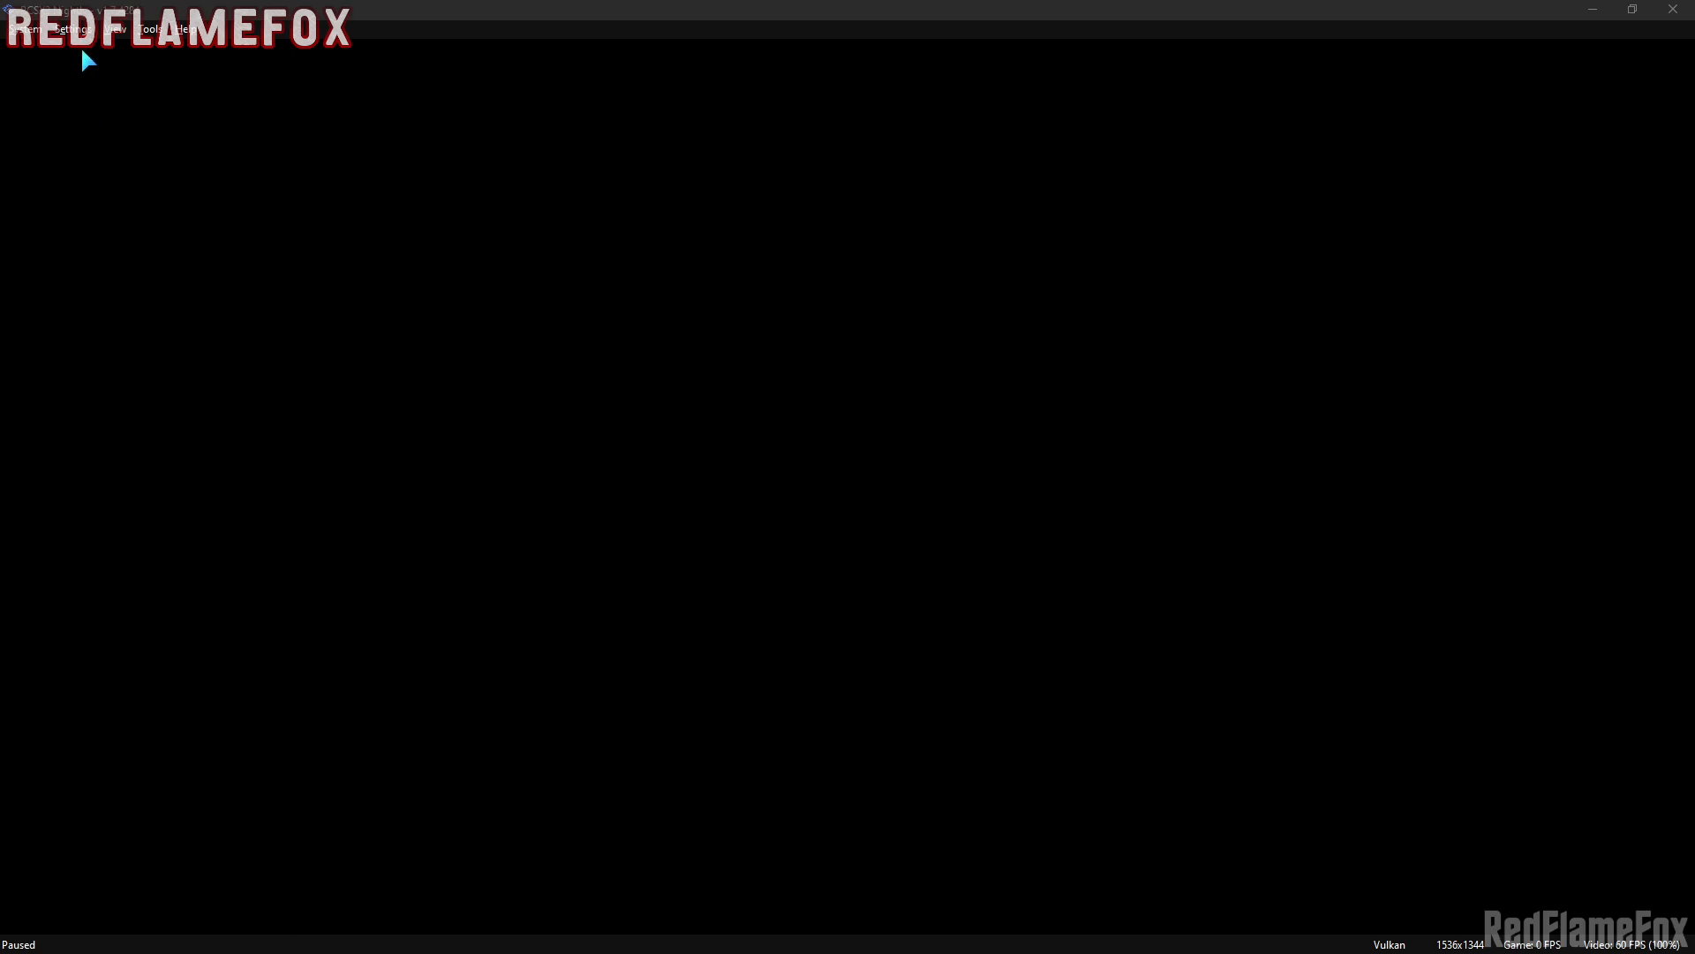
mouse_move(90, 51)
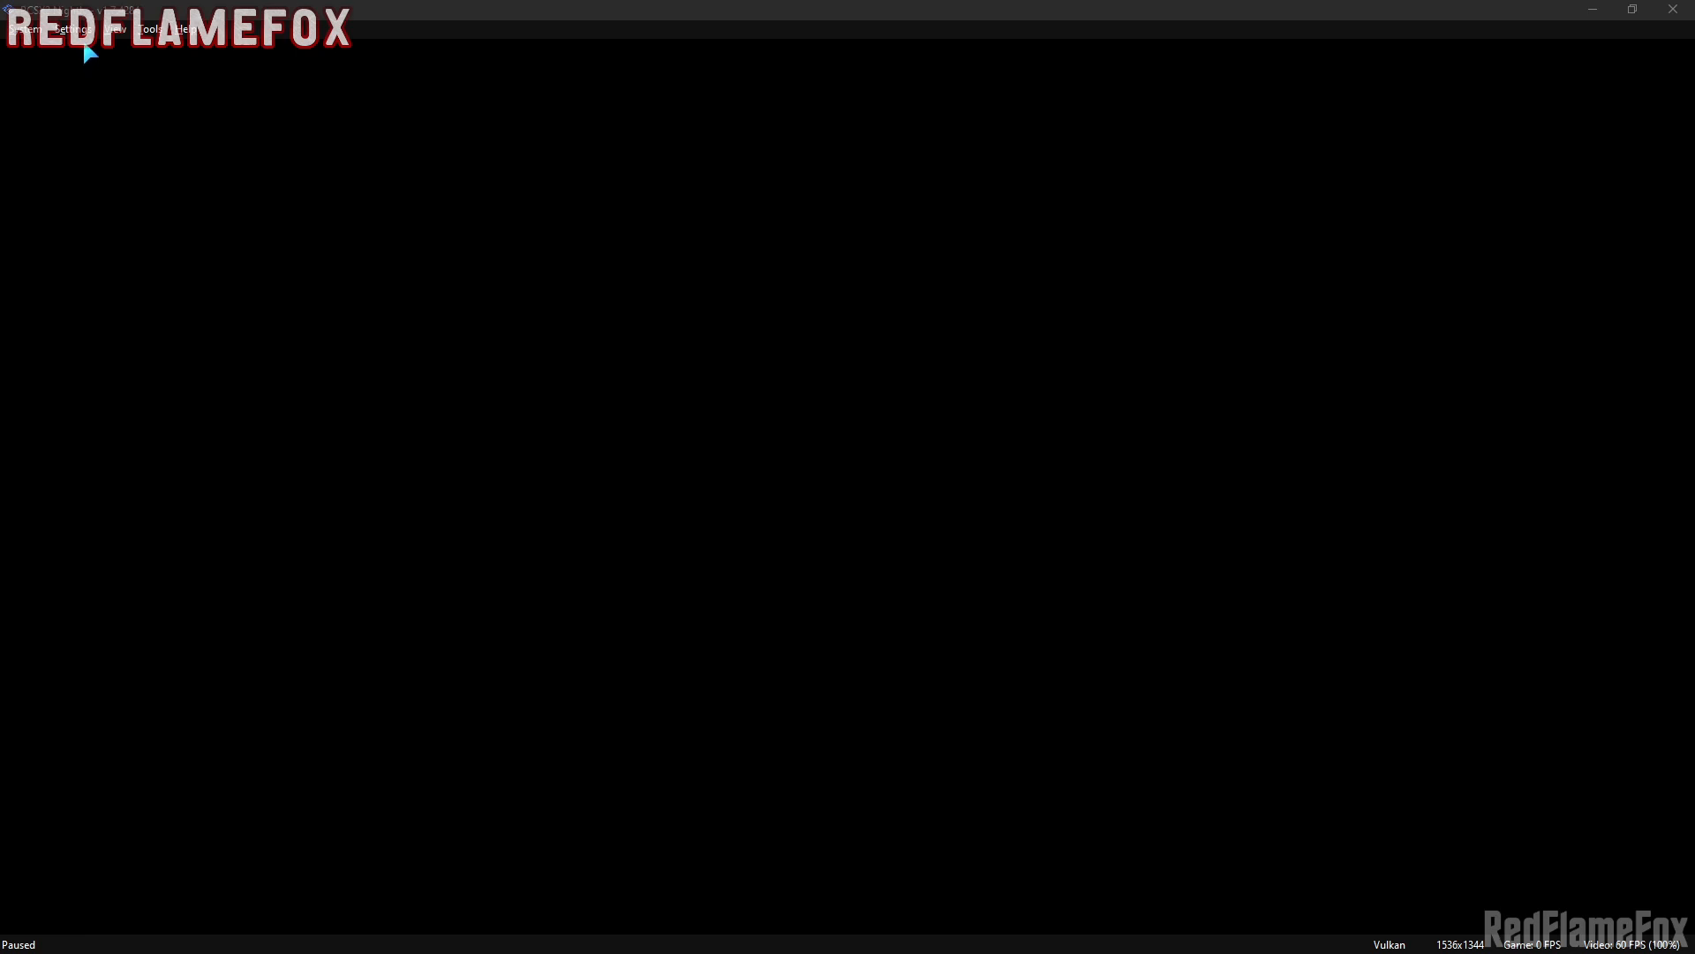
- Reach the Game Properties for Dragon Ball Z Sparking! Meteor via the Settings menu
click(67, 28)
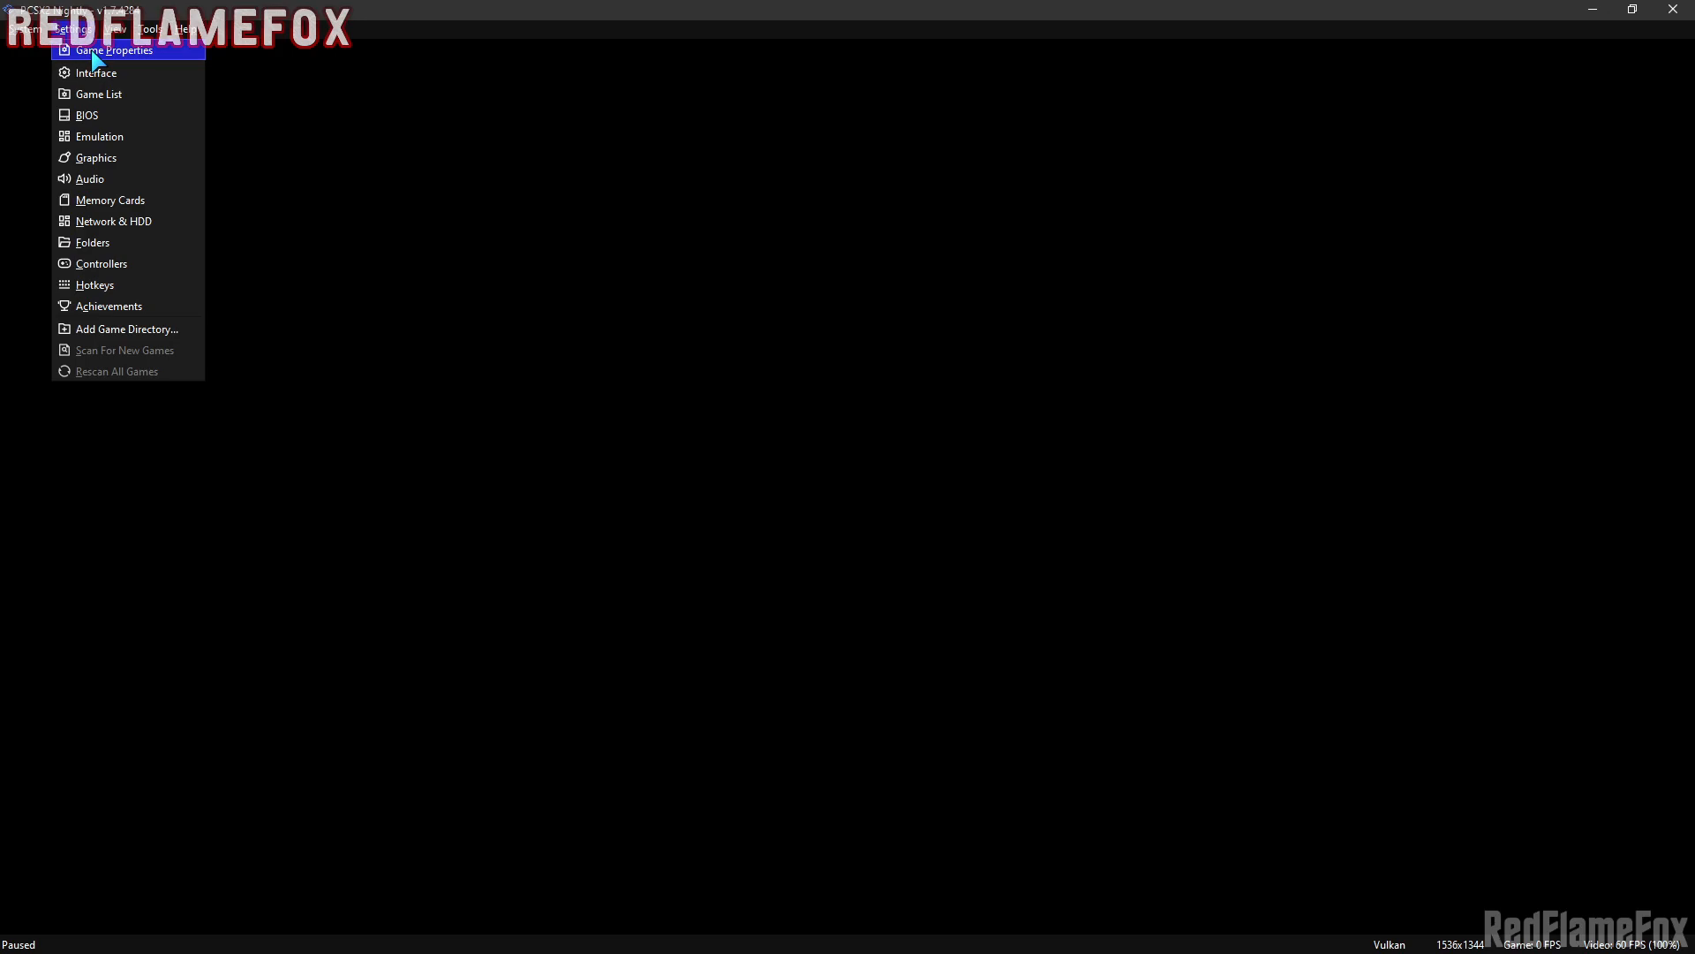
click(113, 49)
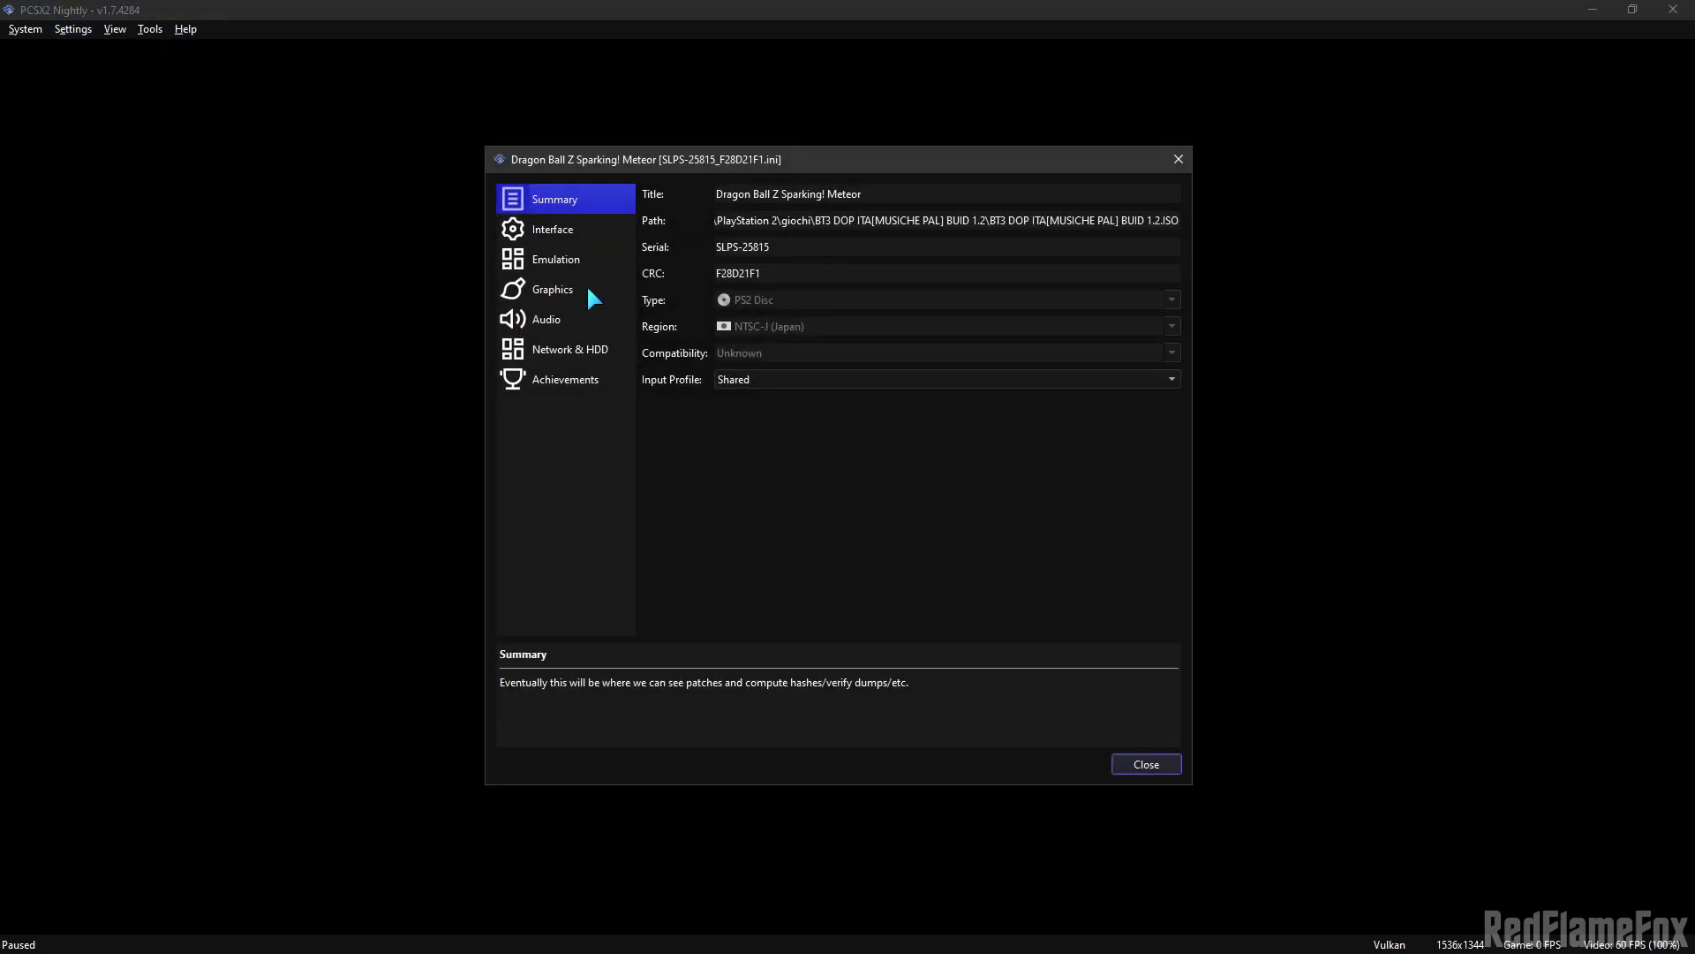
- Show the game's Graphics Rendering settings with Manual Hardware Renderer Fixes enabled
click(551, 287)
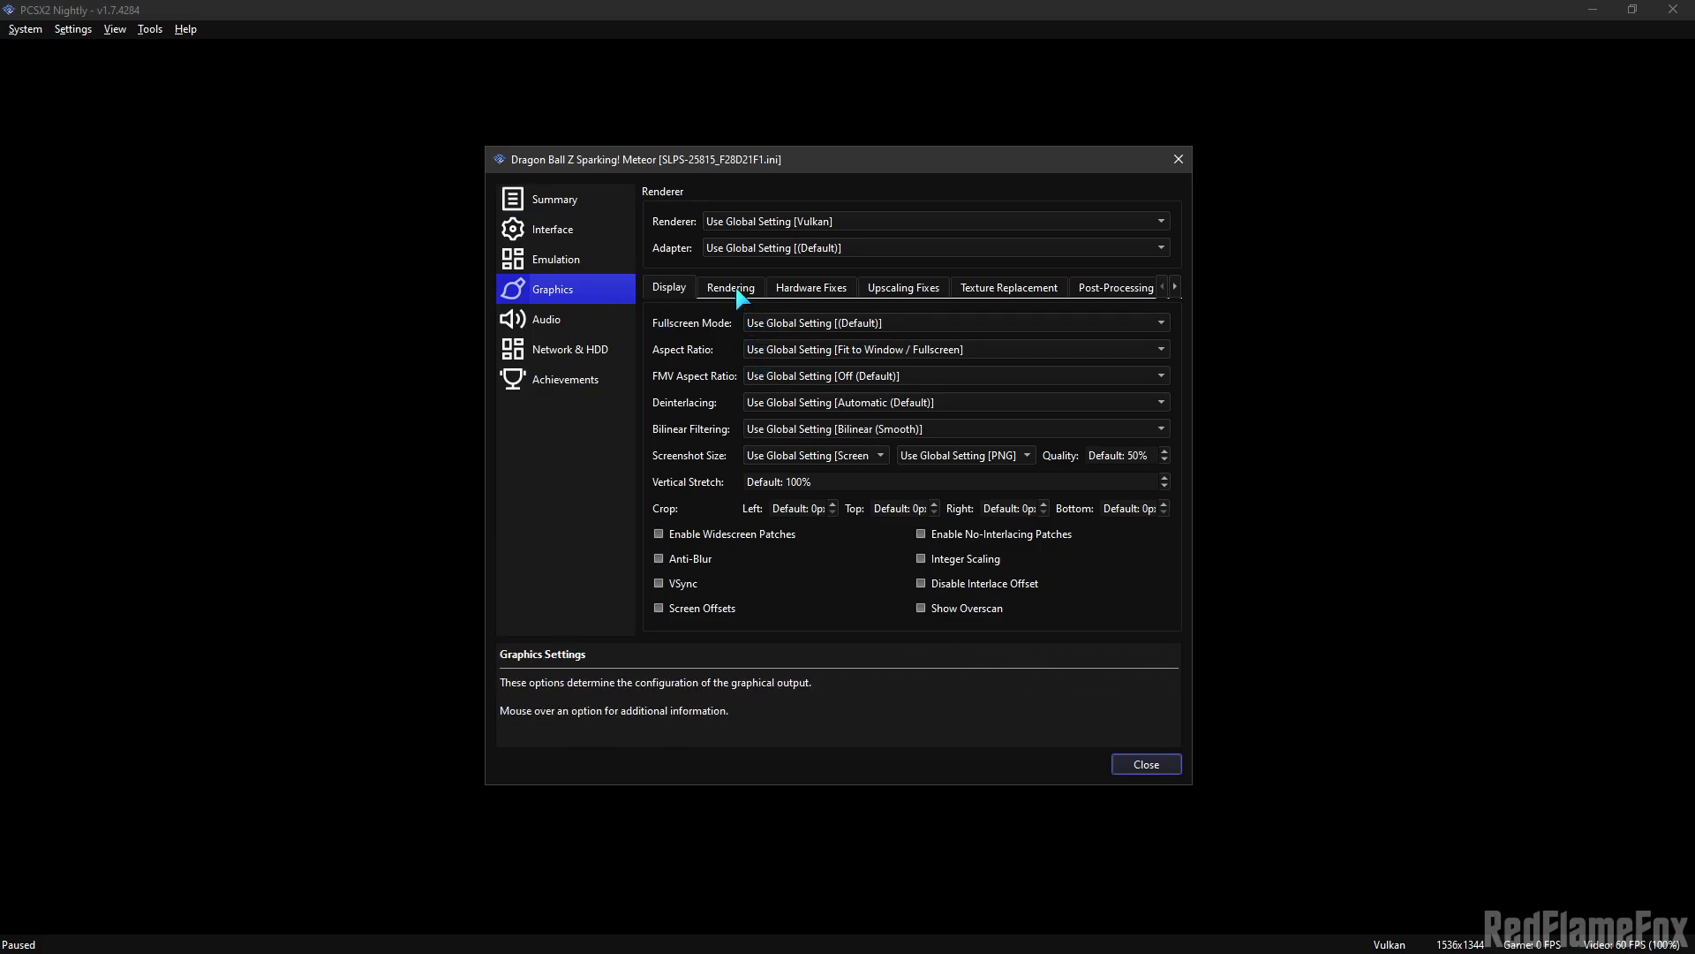
click(729, 286)
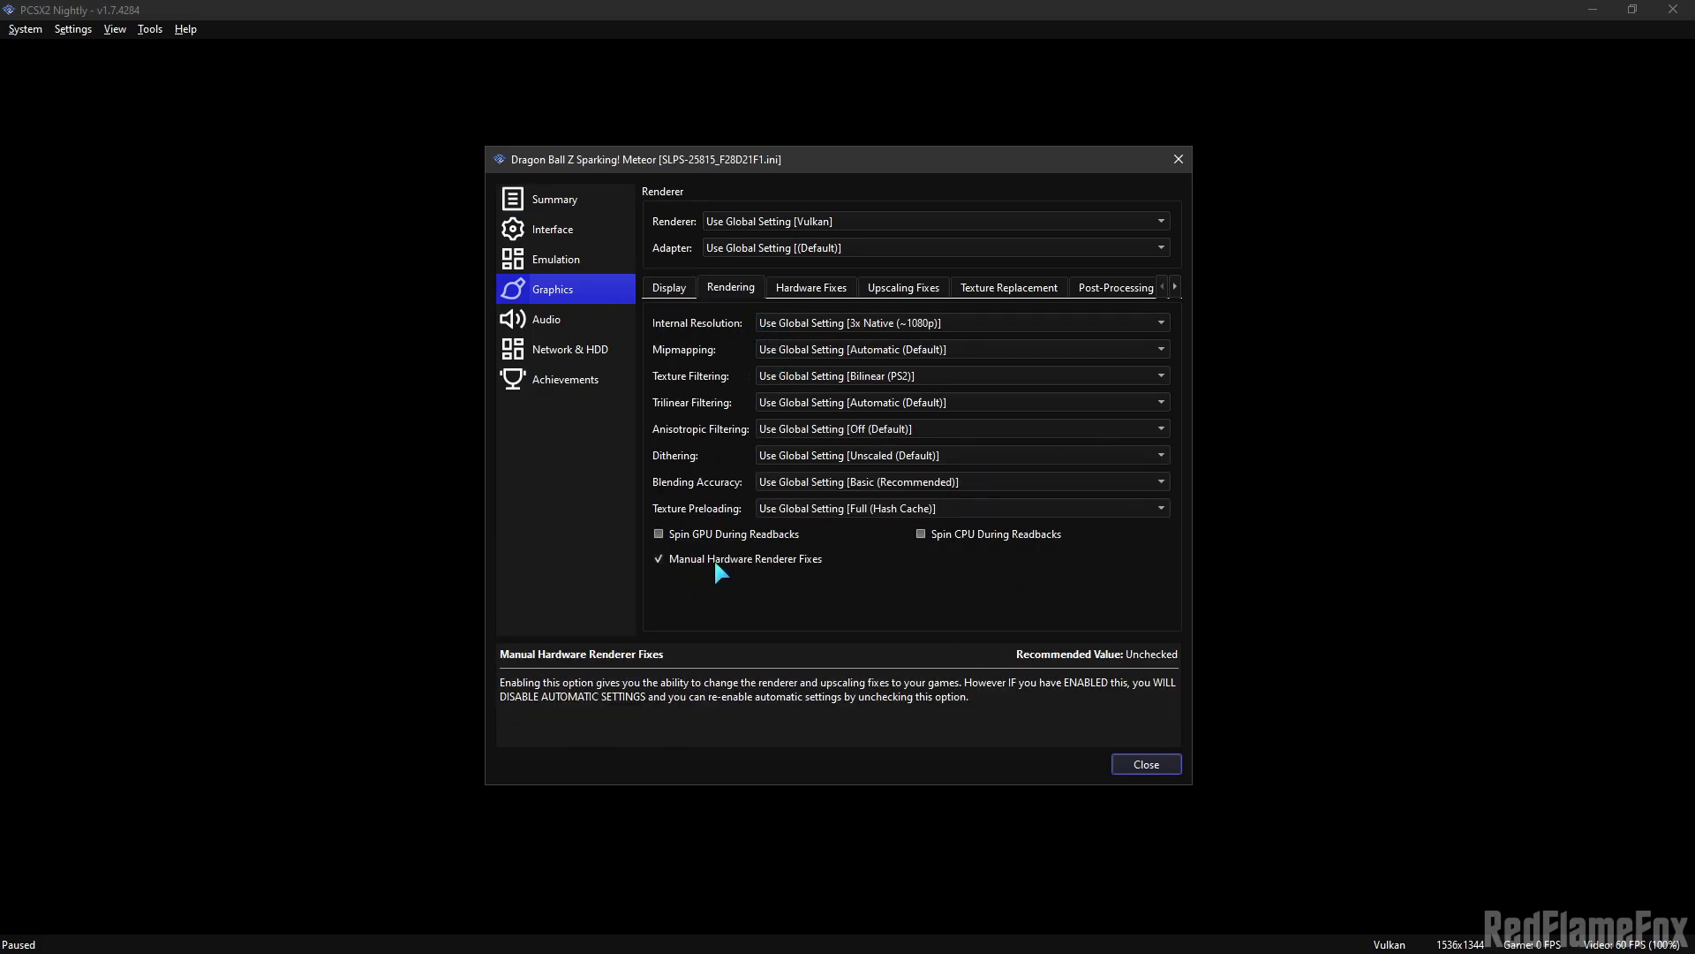
mouse_move(812, 297)
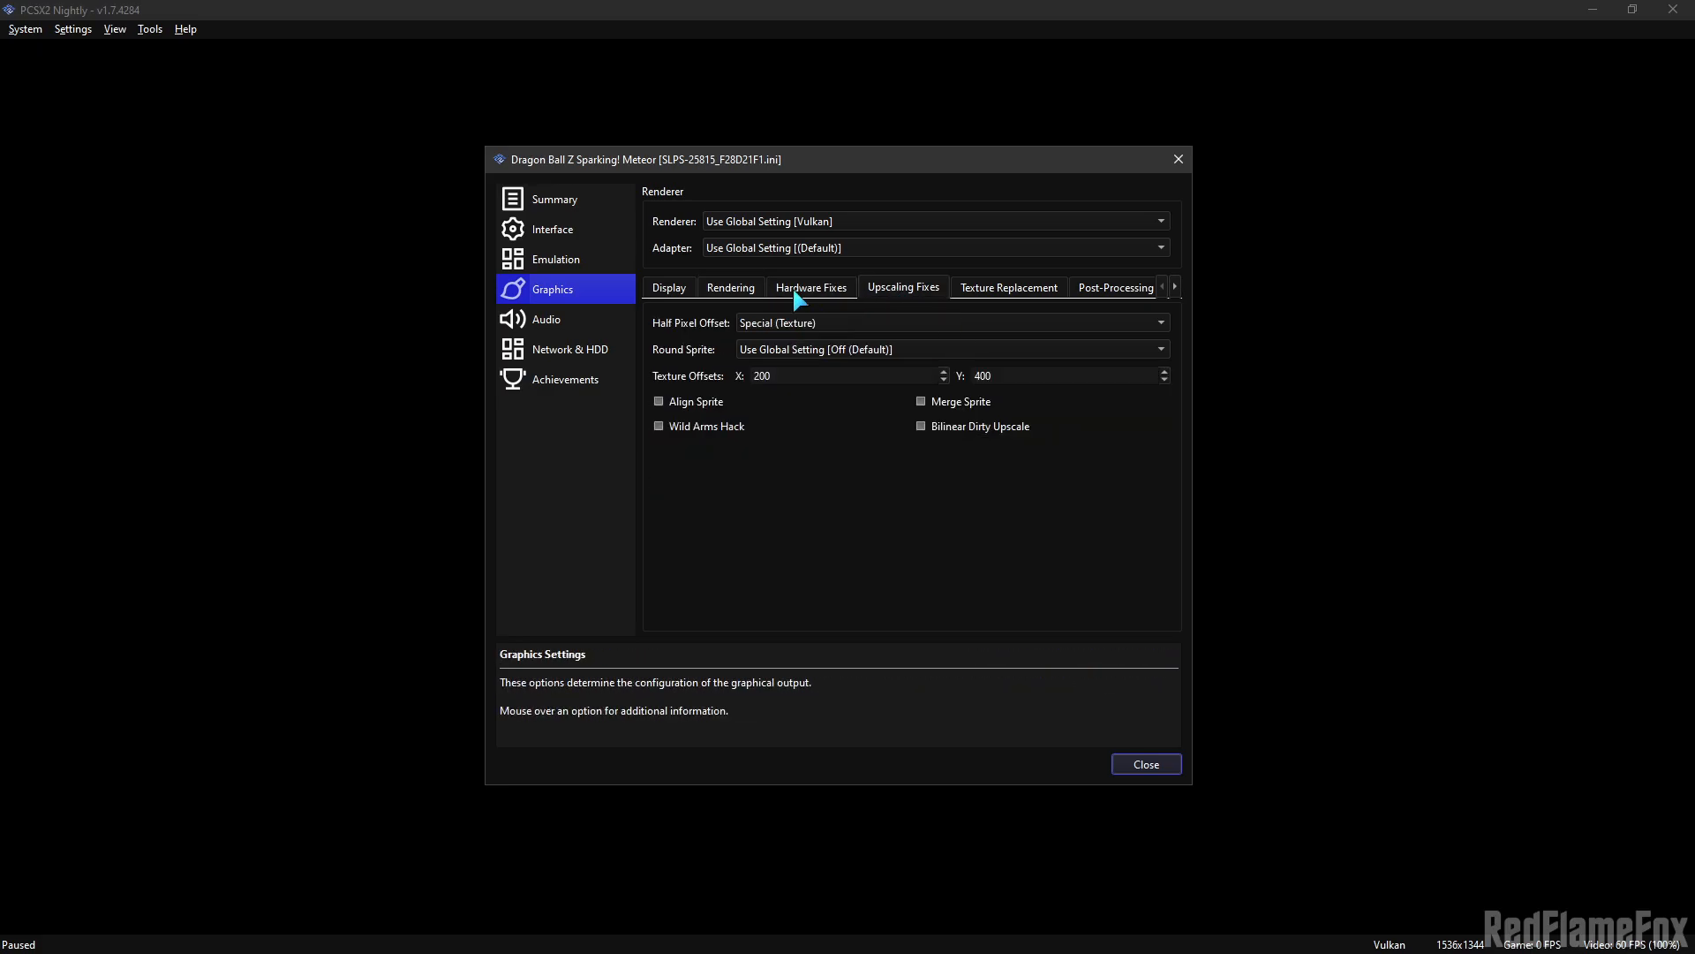
- Under Hardware Fixes, use Skipdraw Range 3 to 3 and Software CLUT Render 1 (Normal)
click(810, 286)
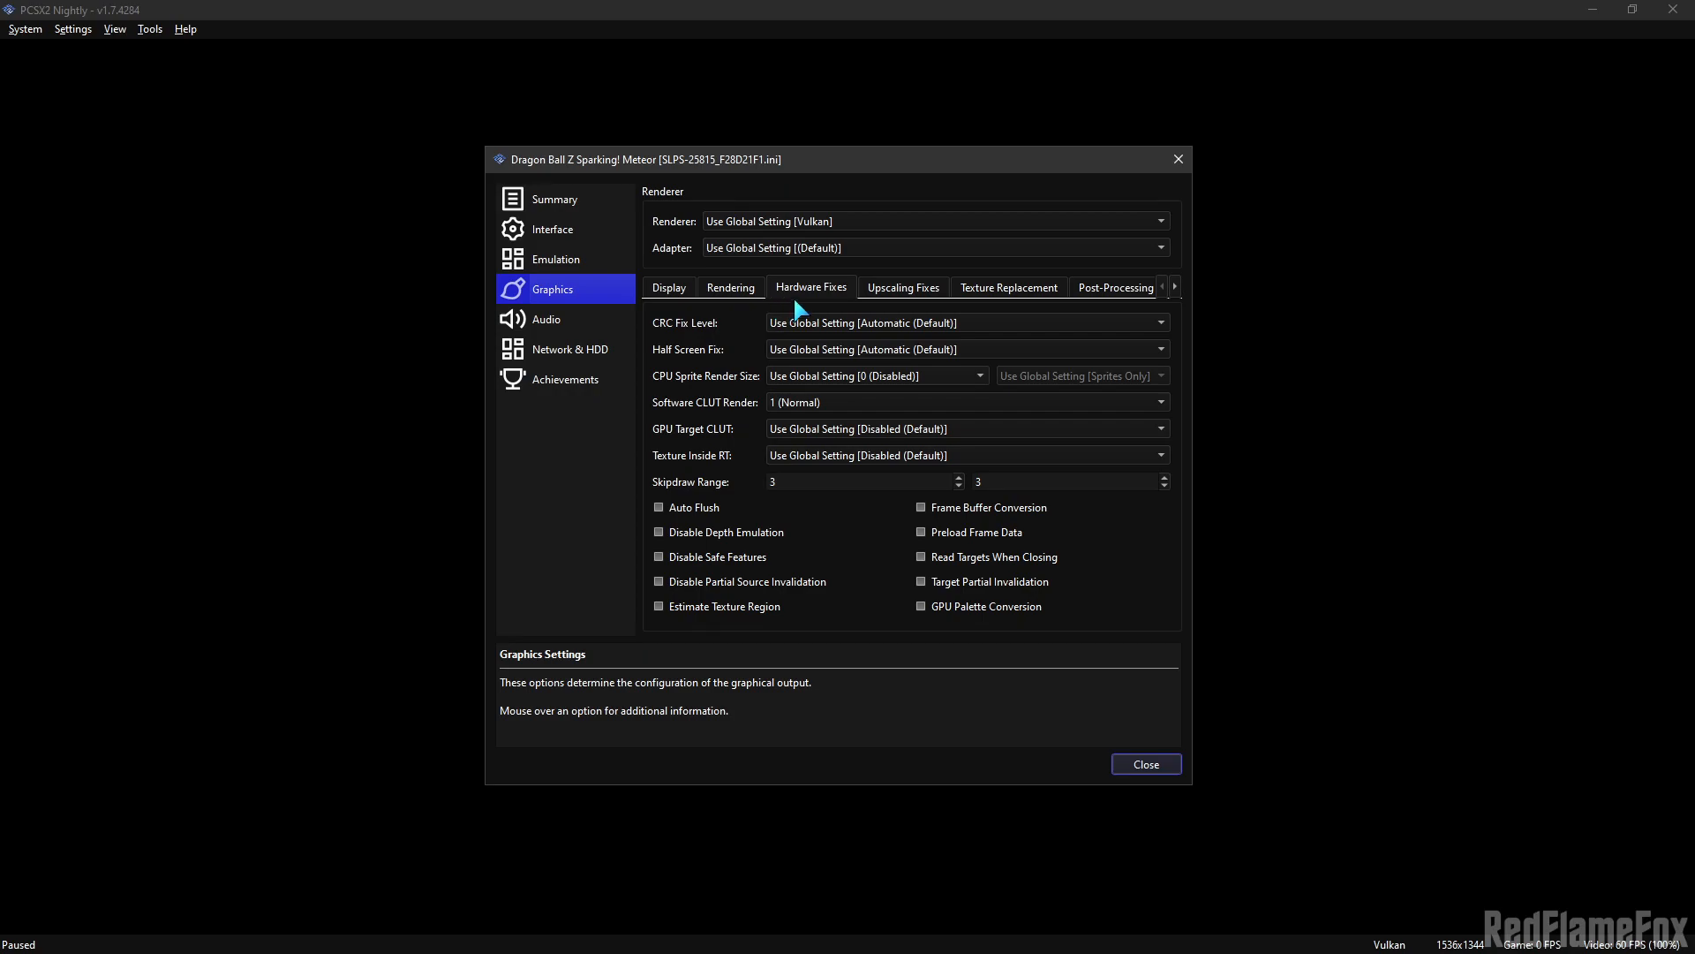
mouse_move(703, 484)
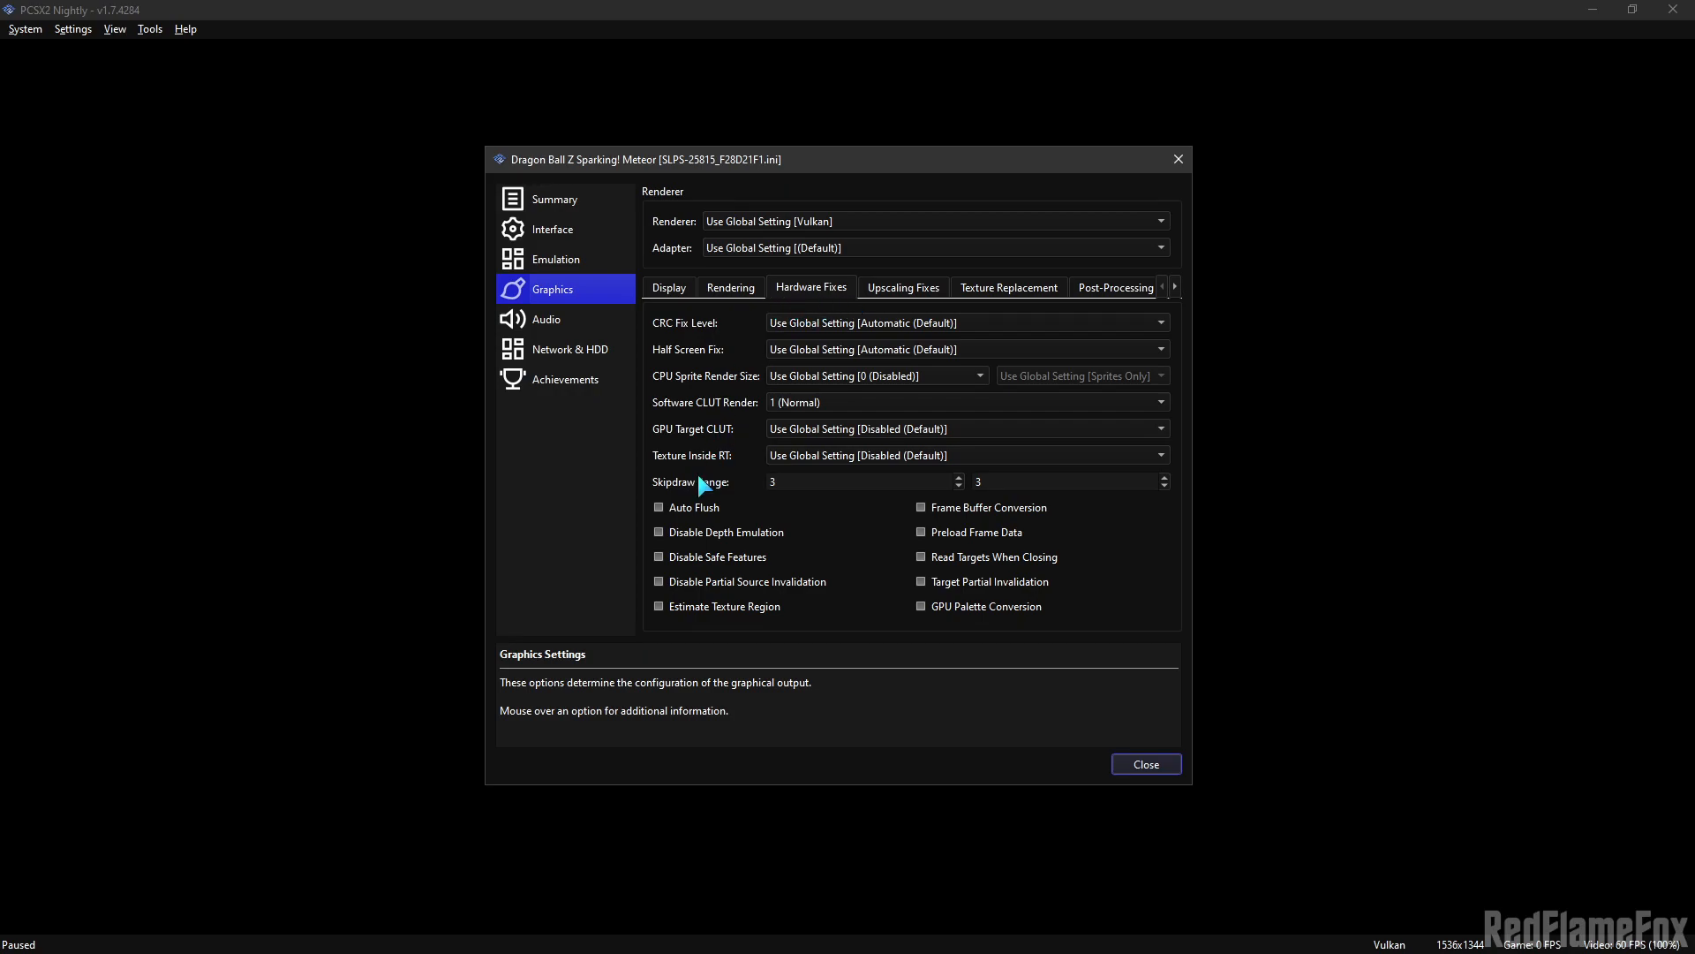
mouse_move(781, 487)
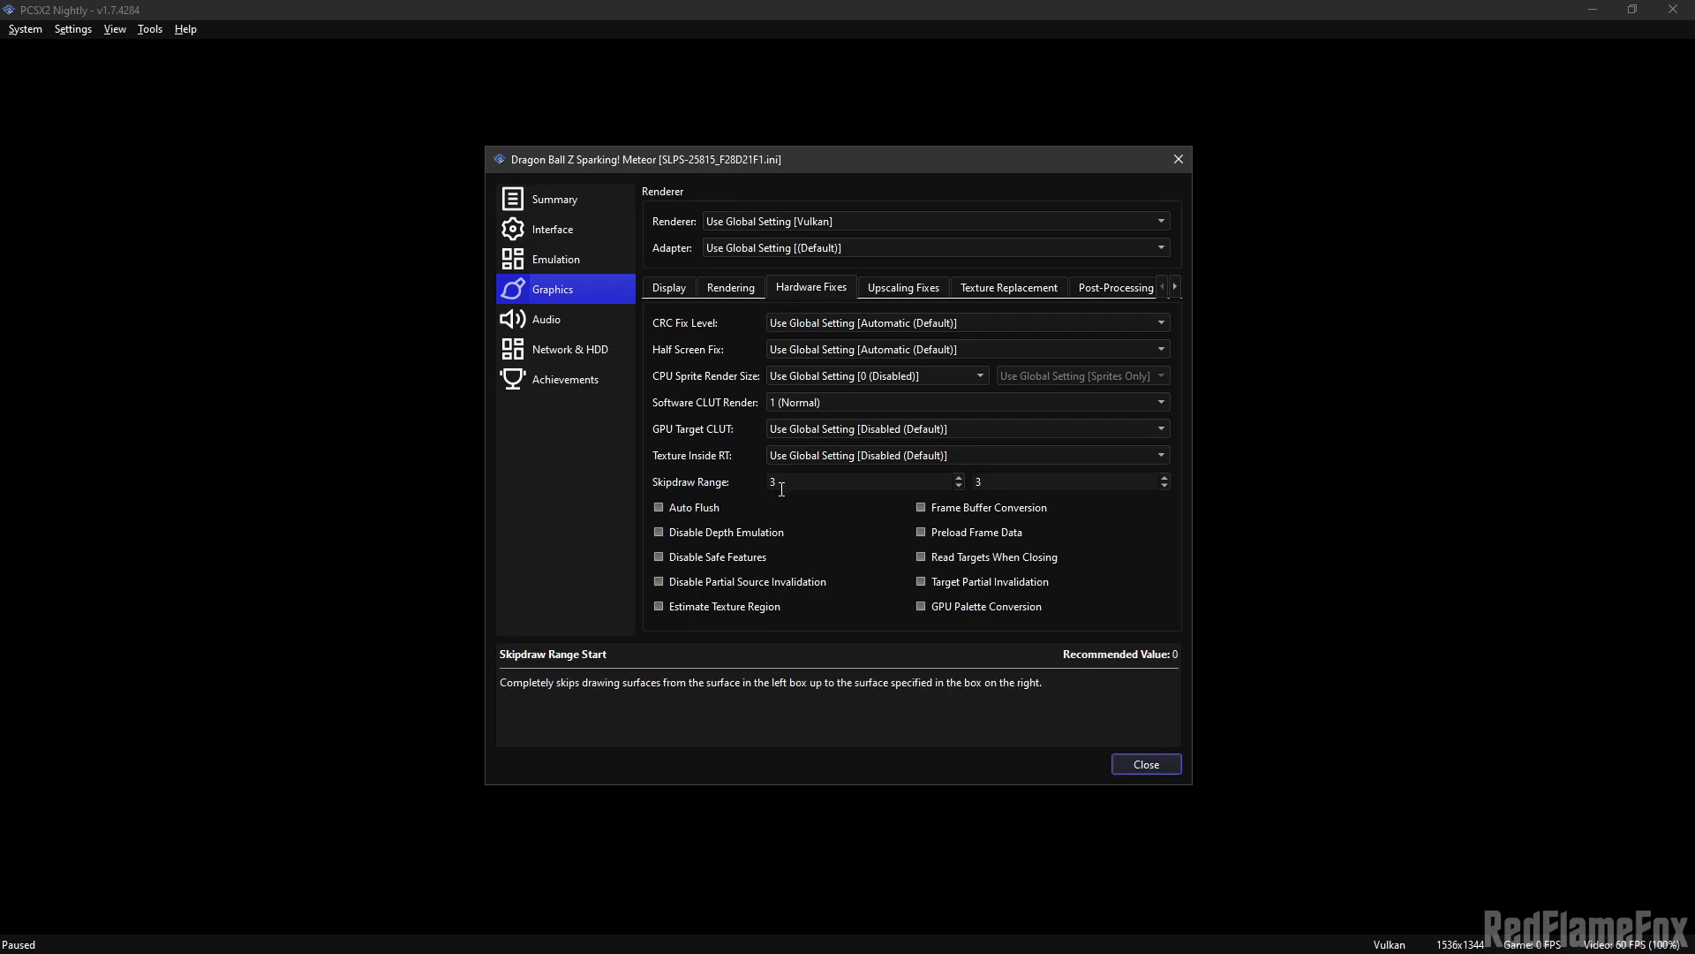
mouse_move(983, 480)
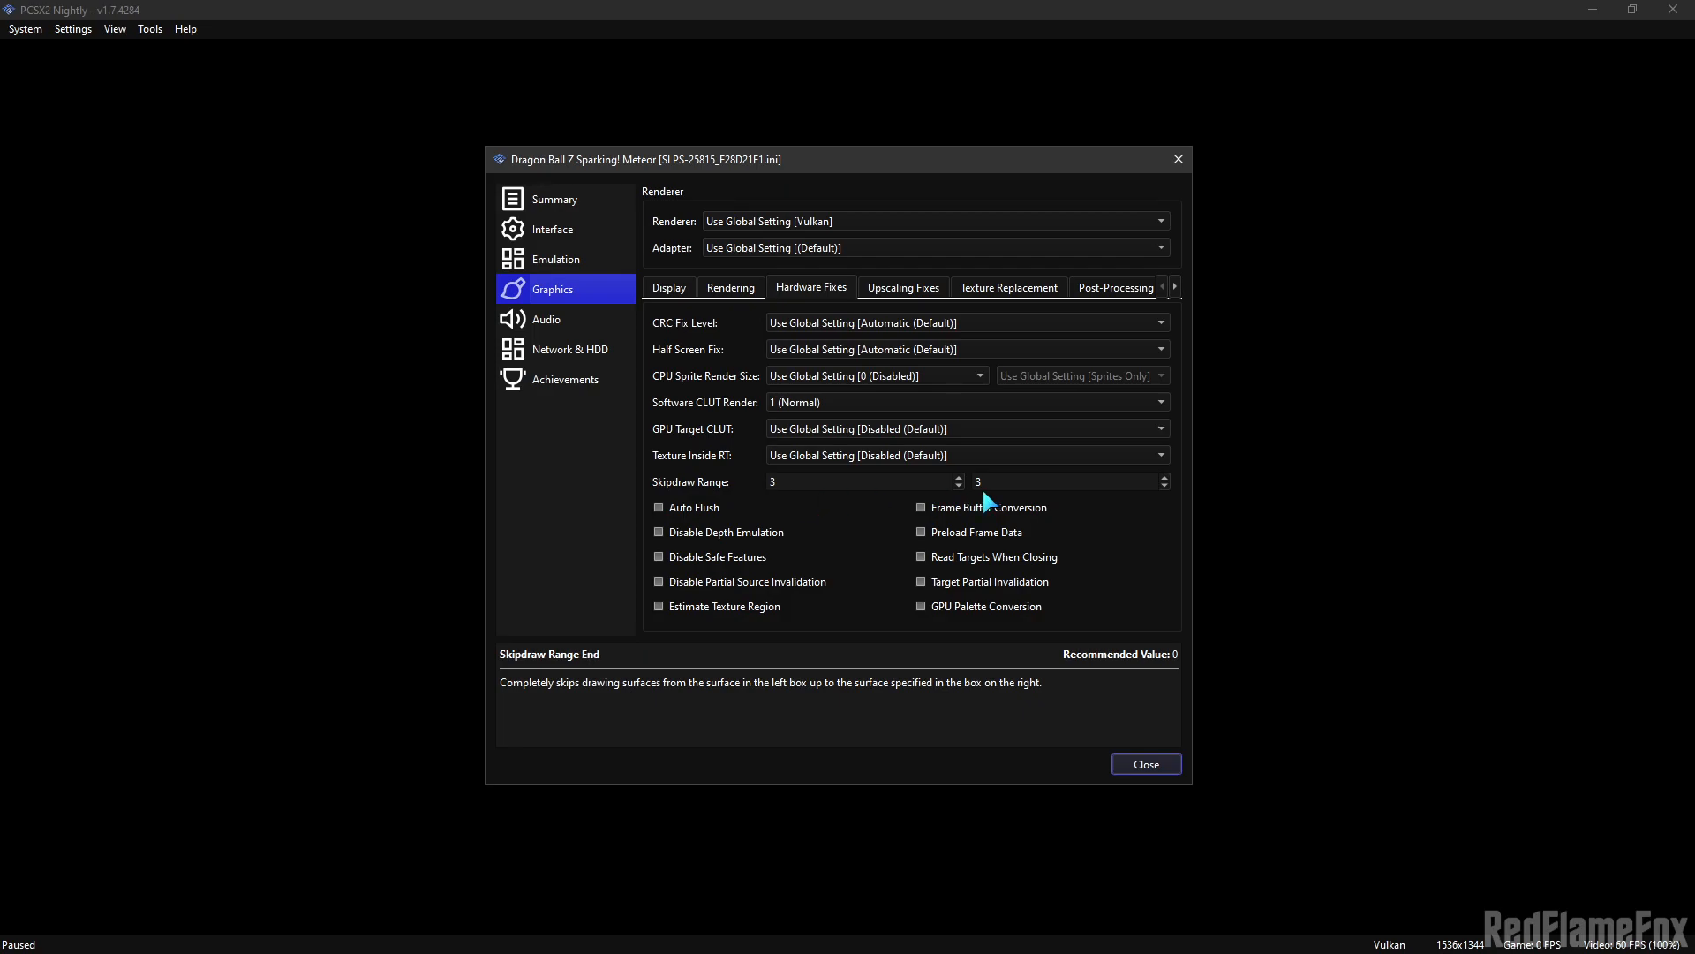
mouse_move(758, 438)
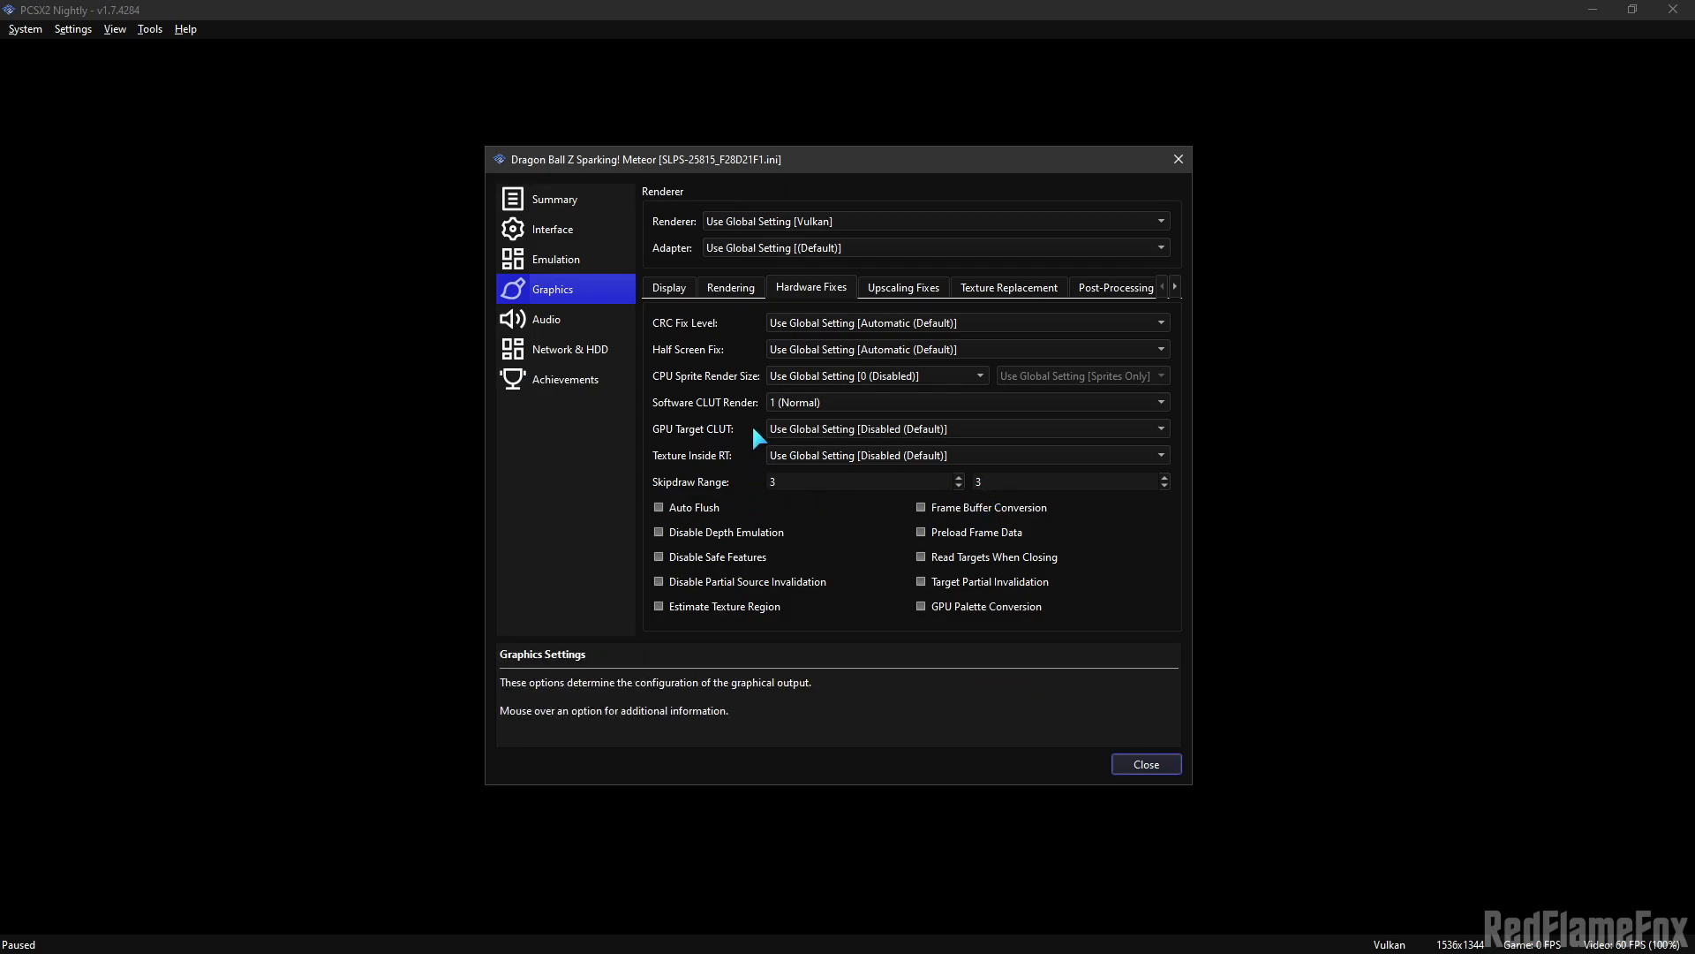
mouse_move(703, 416)
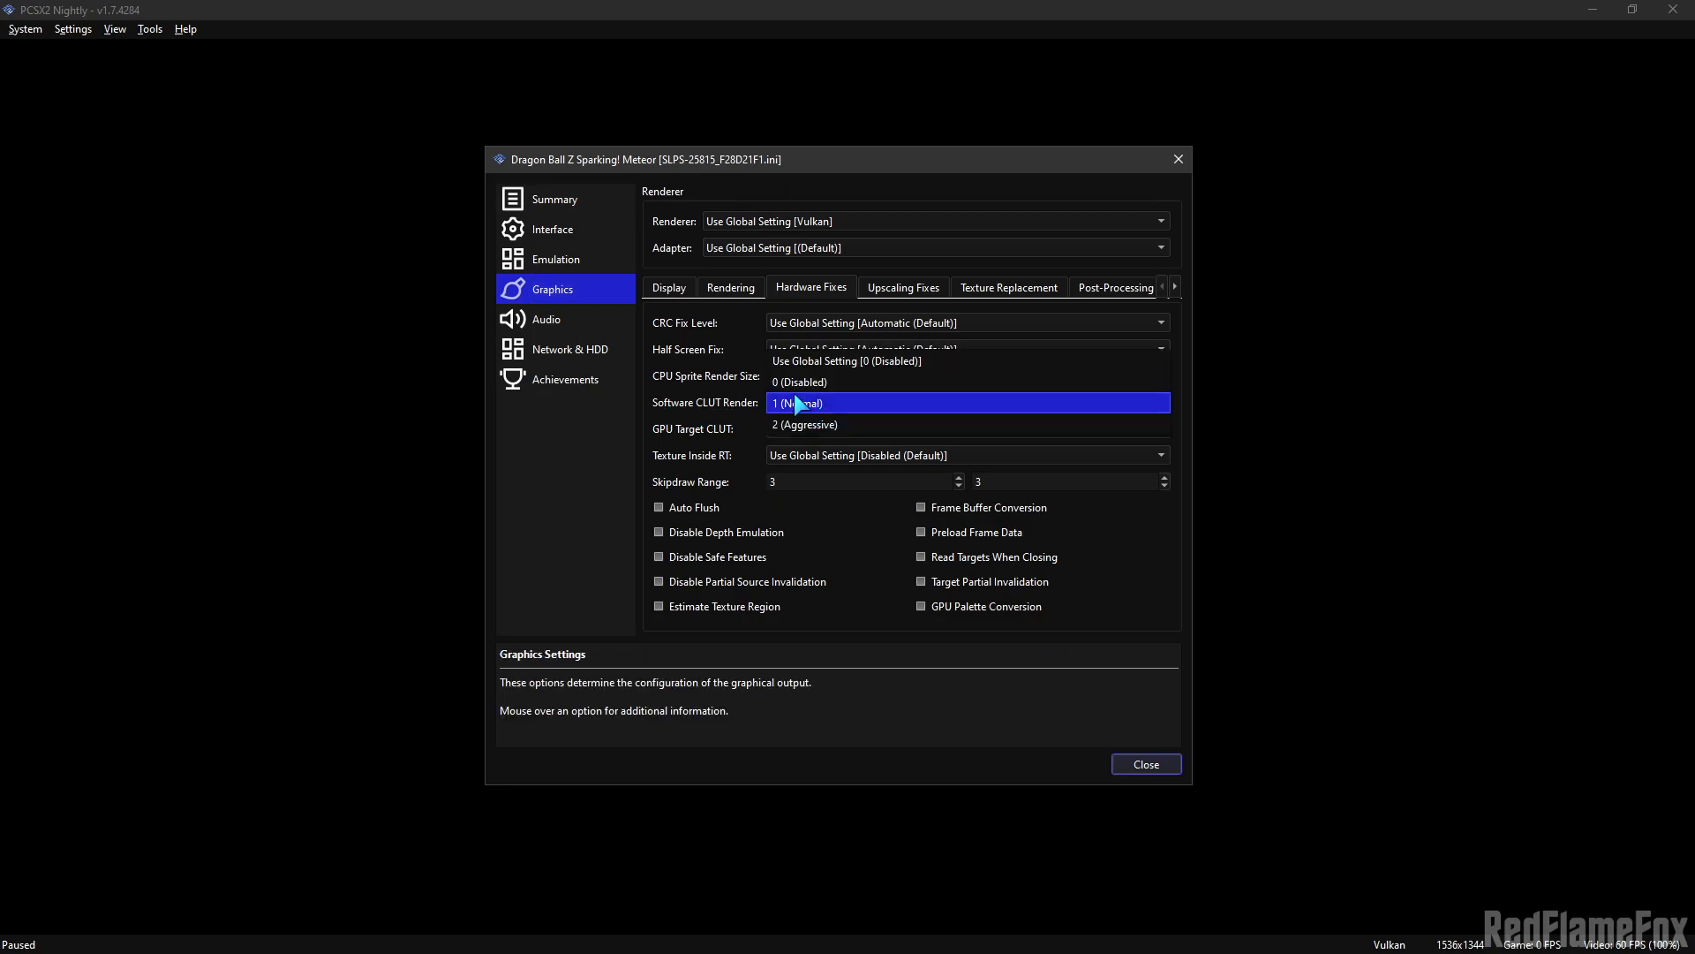
click(798, 402)
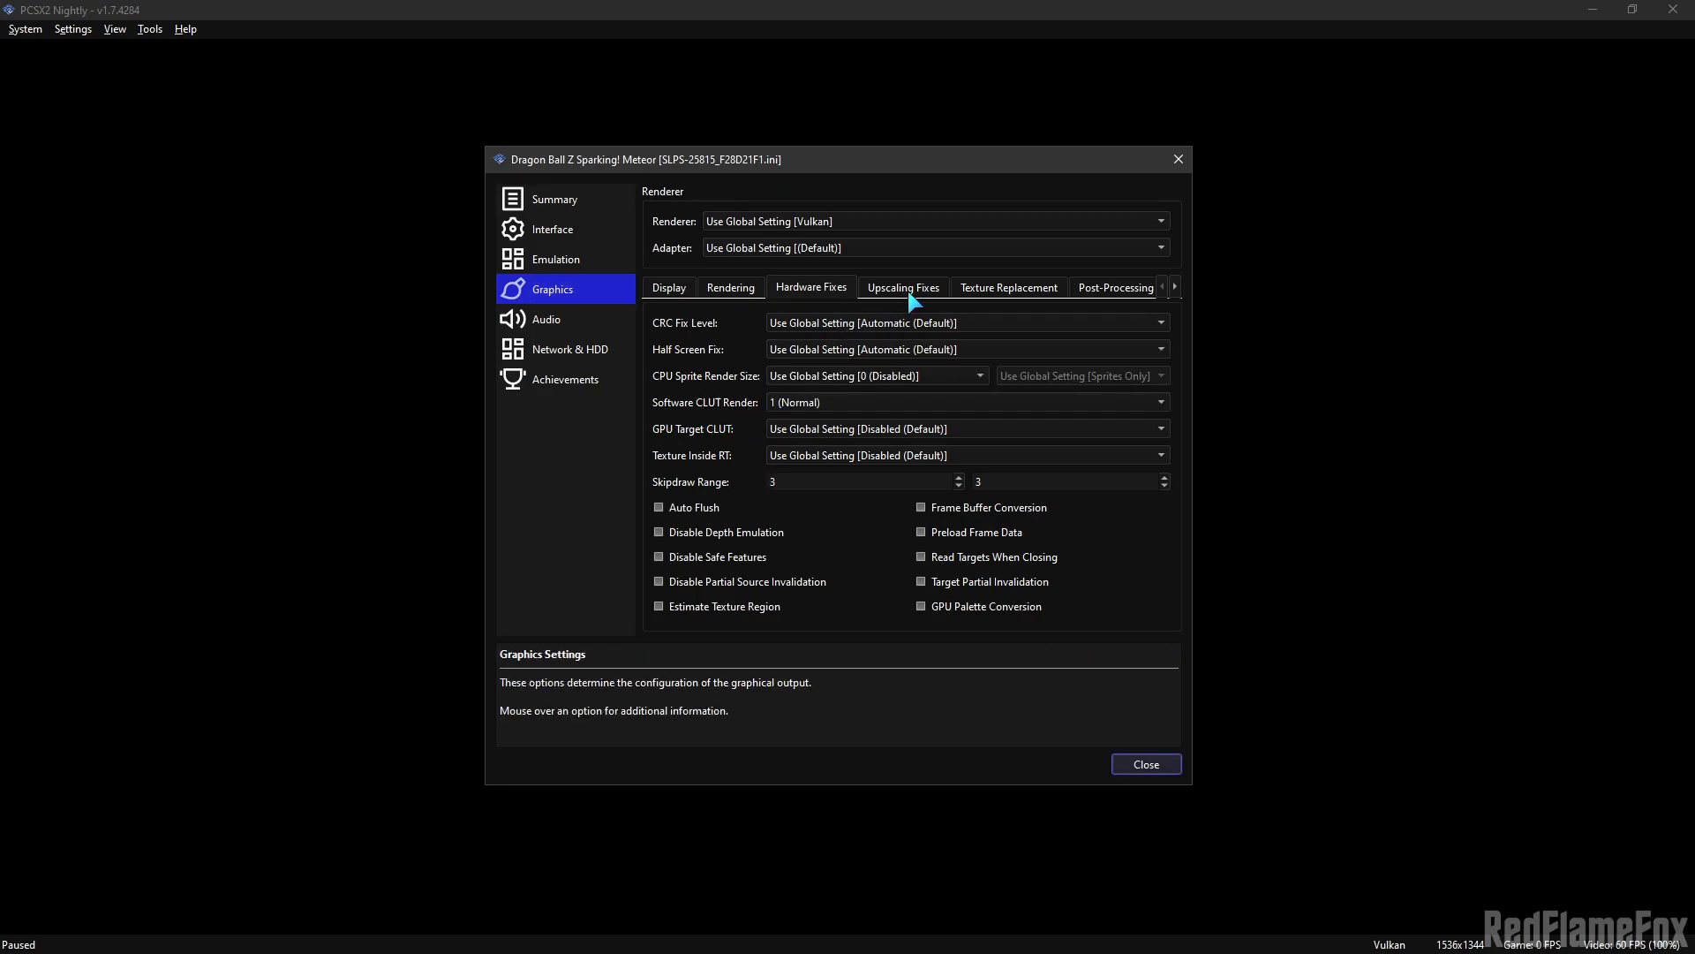
- Under Upscaling Fixes, use Special (Texture) half pixel offset with texture offsets X 200, Y 400
click(902, 288)
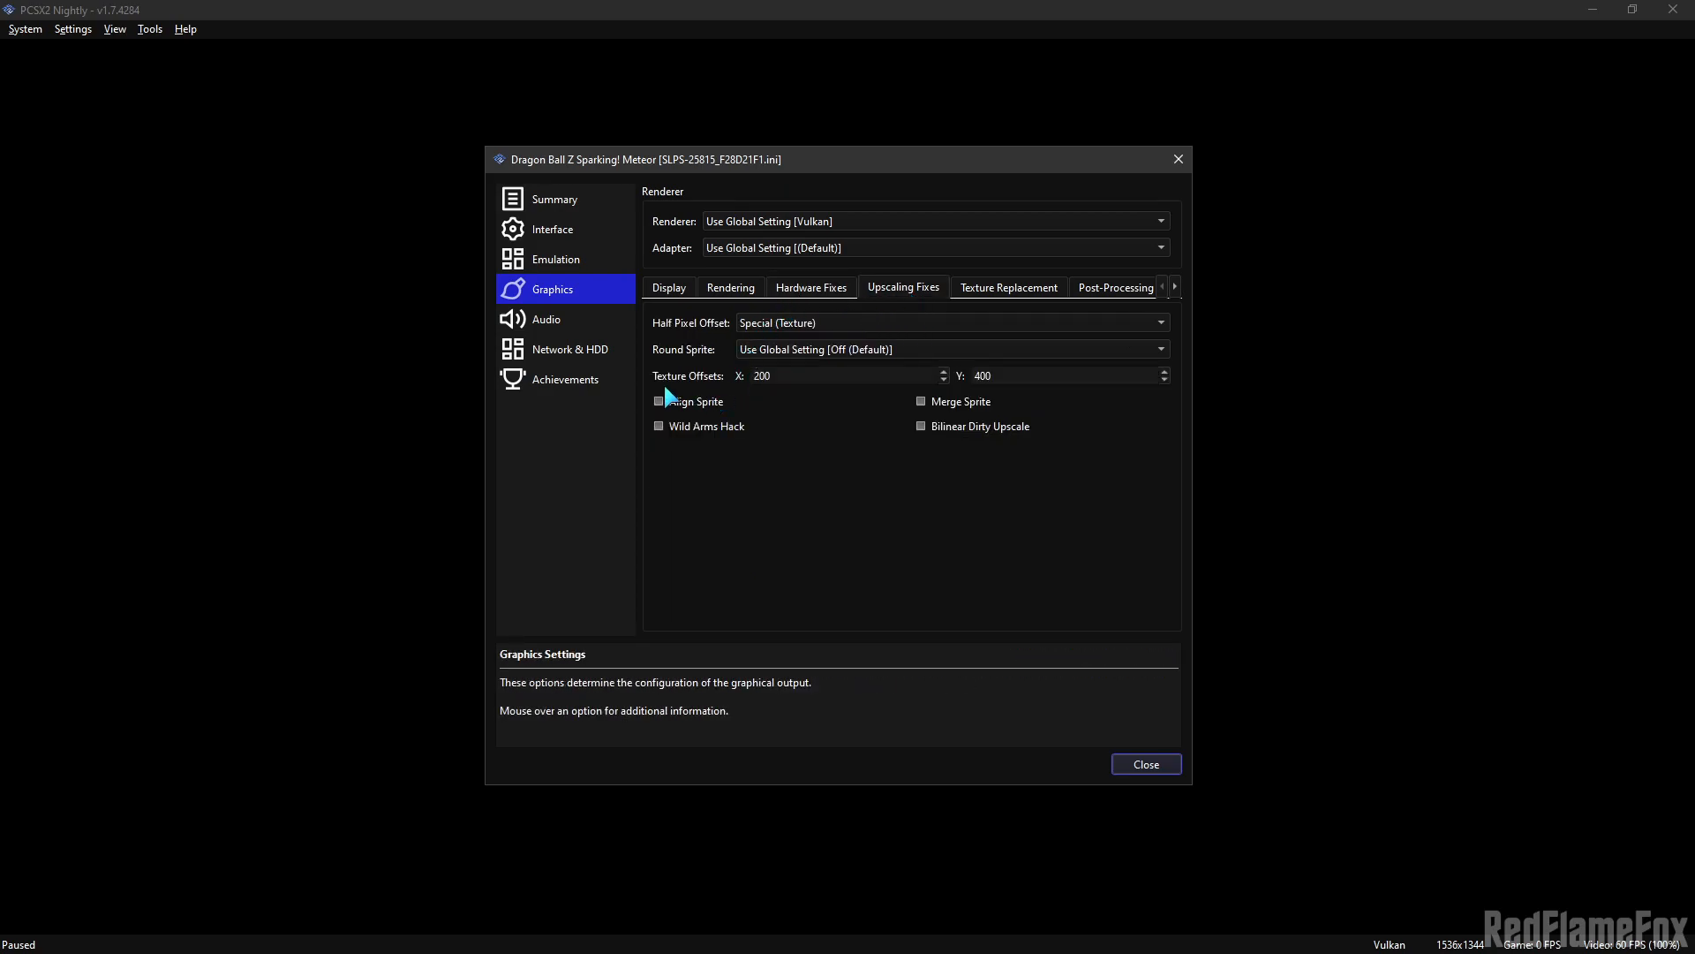
mouse_move(763, 375)
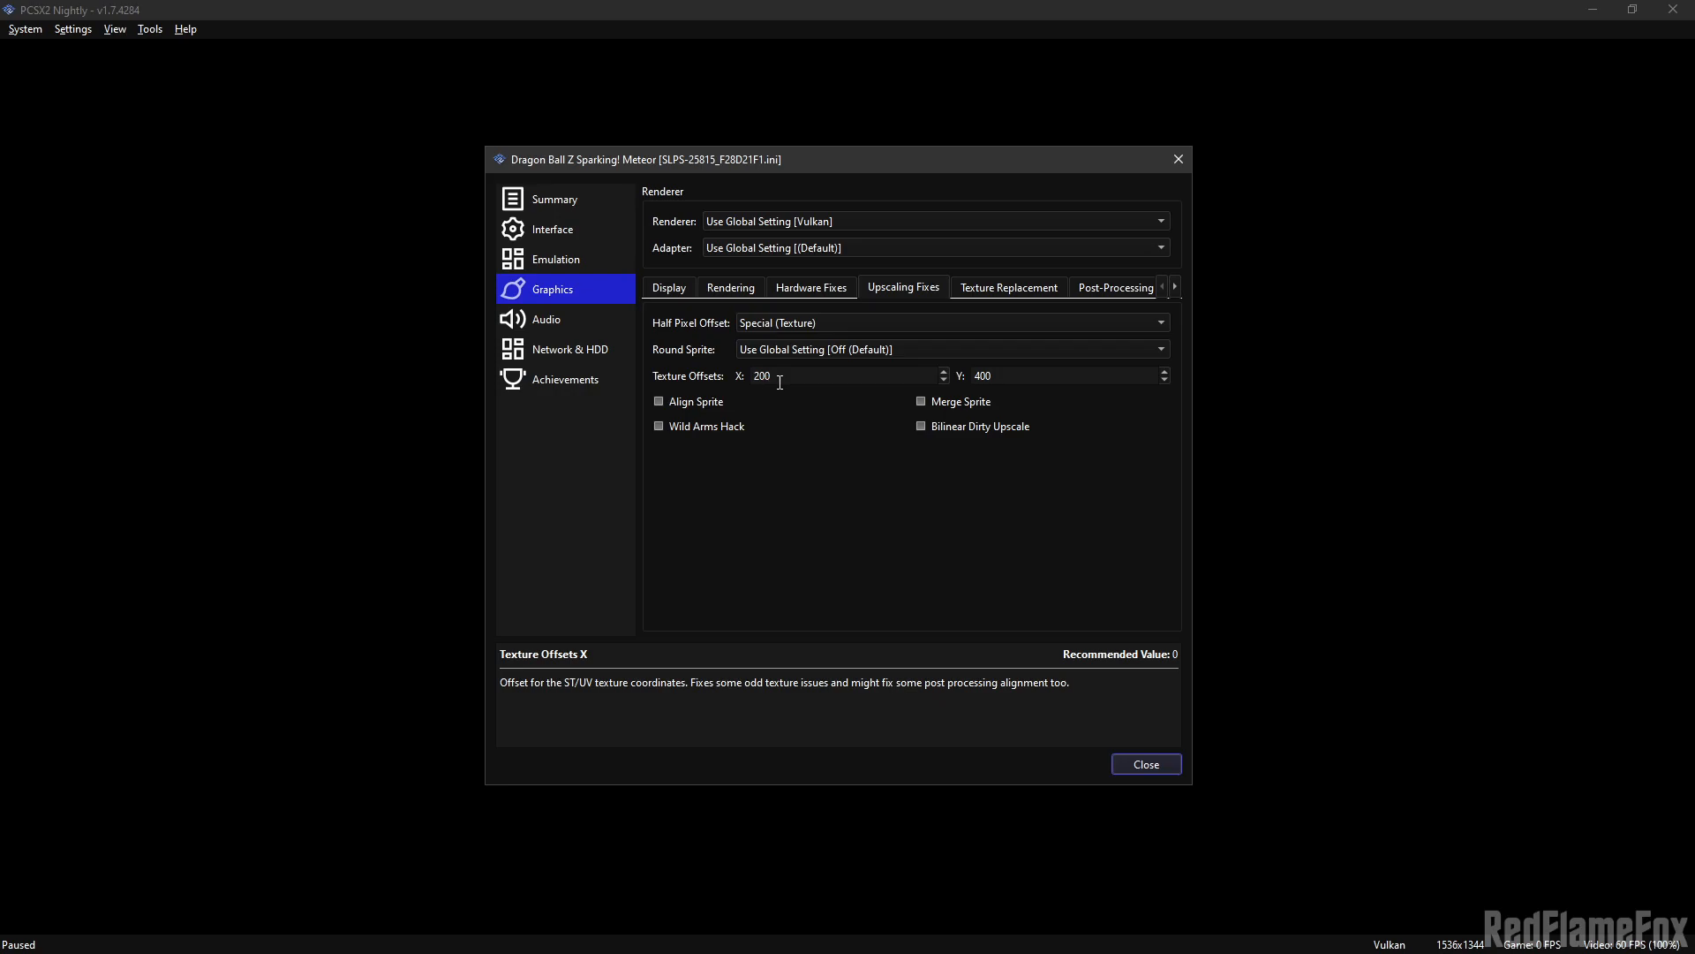
mouse_move(888, 384)
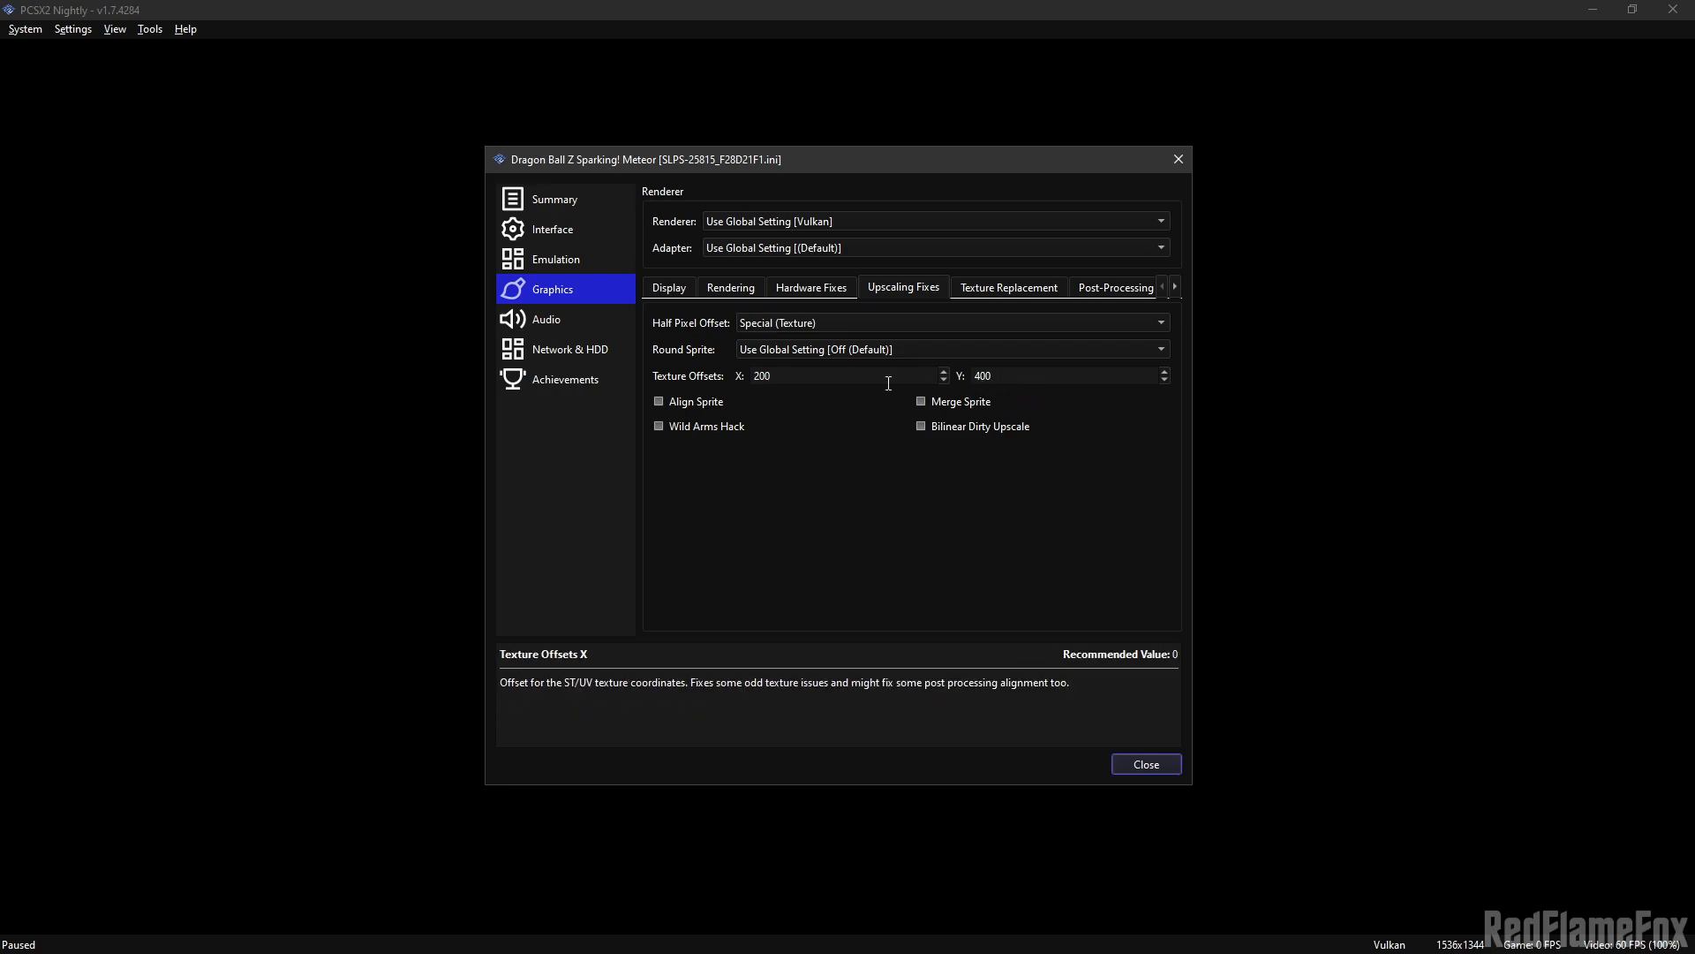
mouse_move(666, 344)
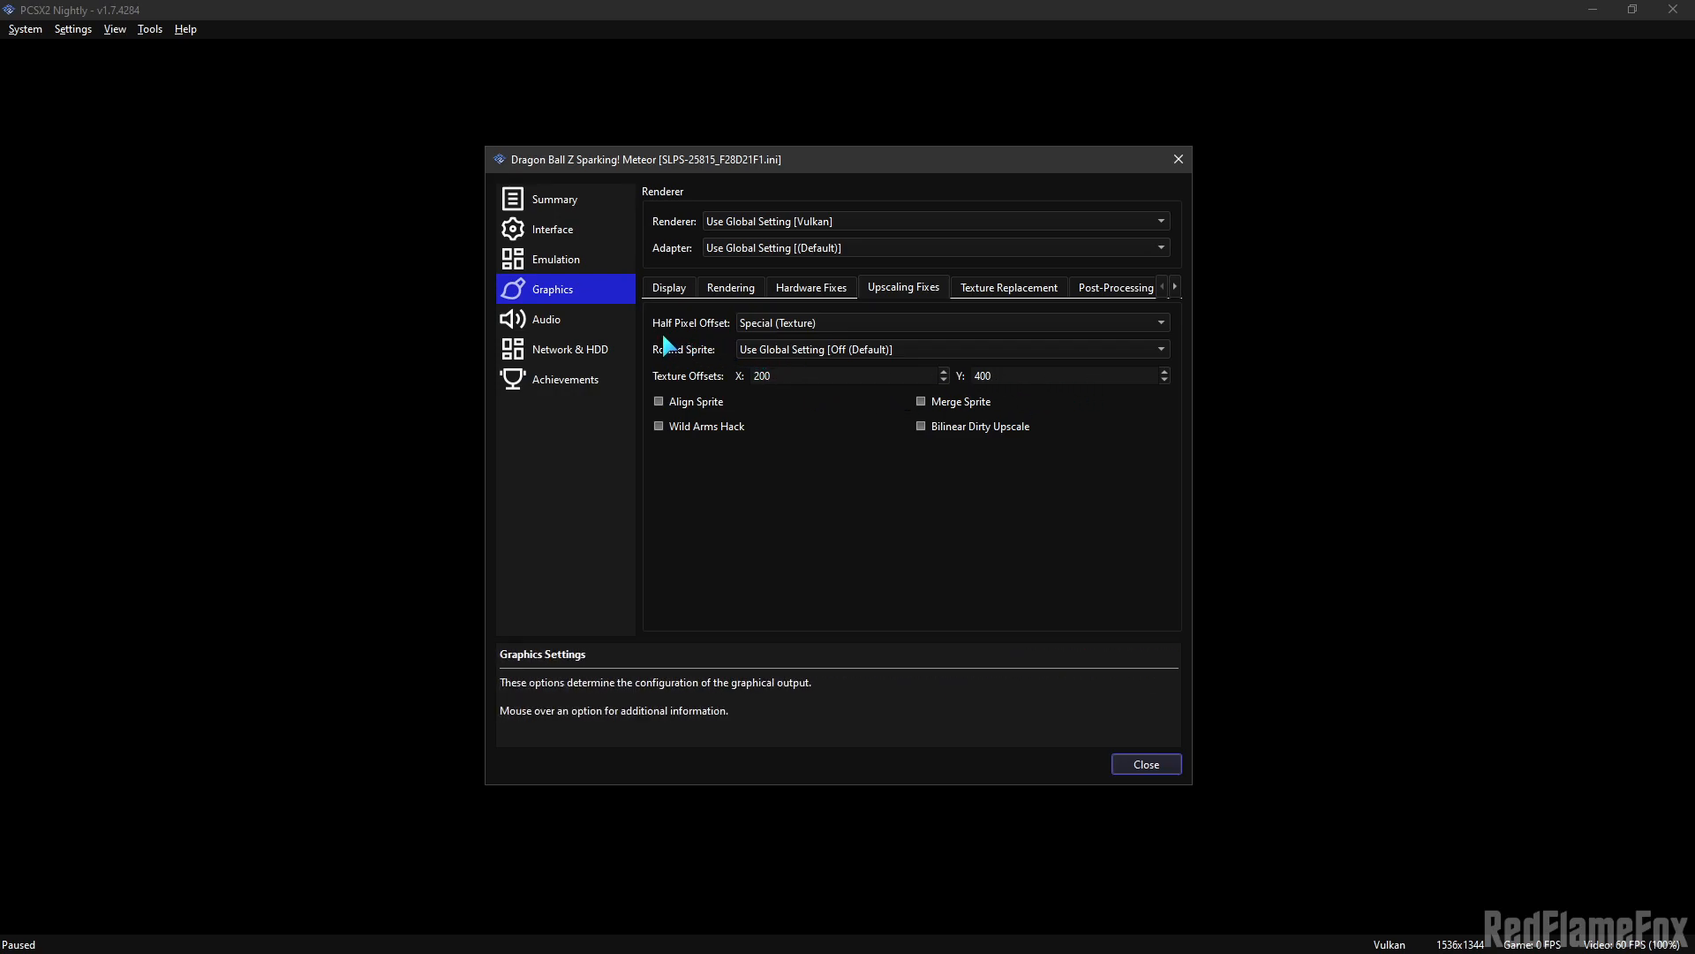
mouse_move(816, 336)
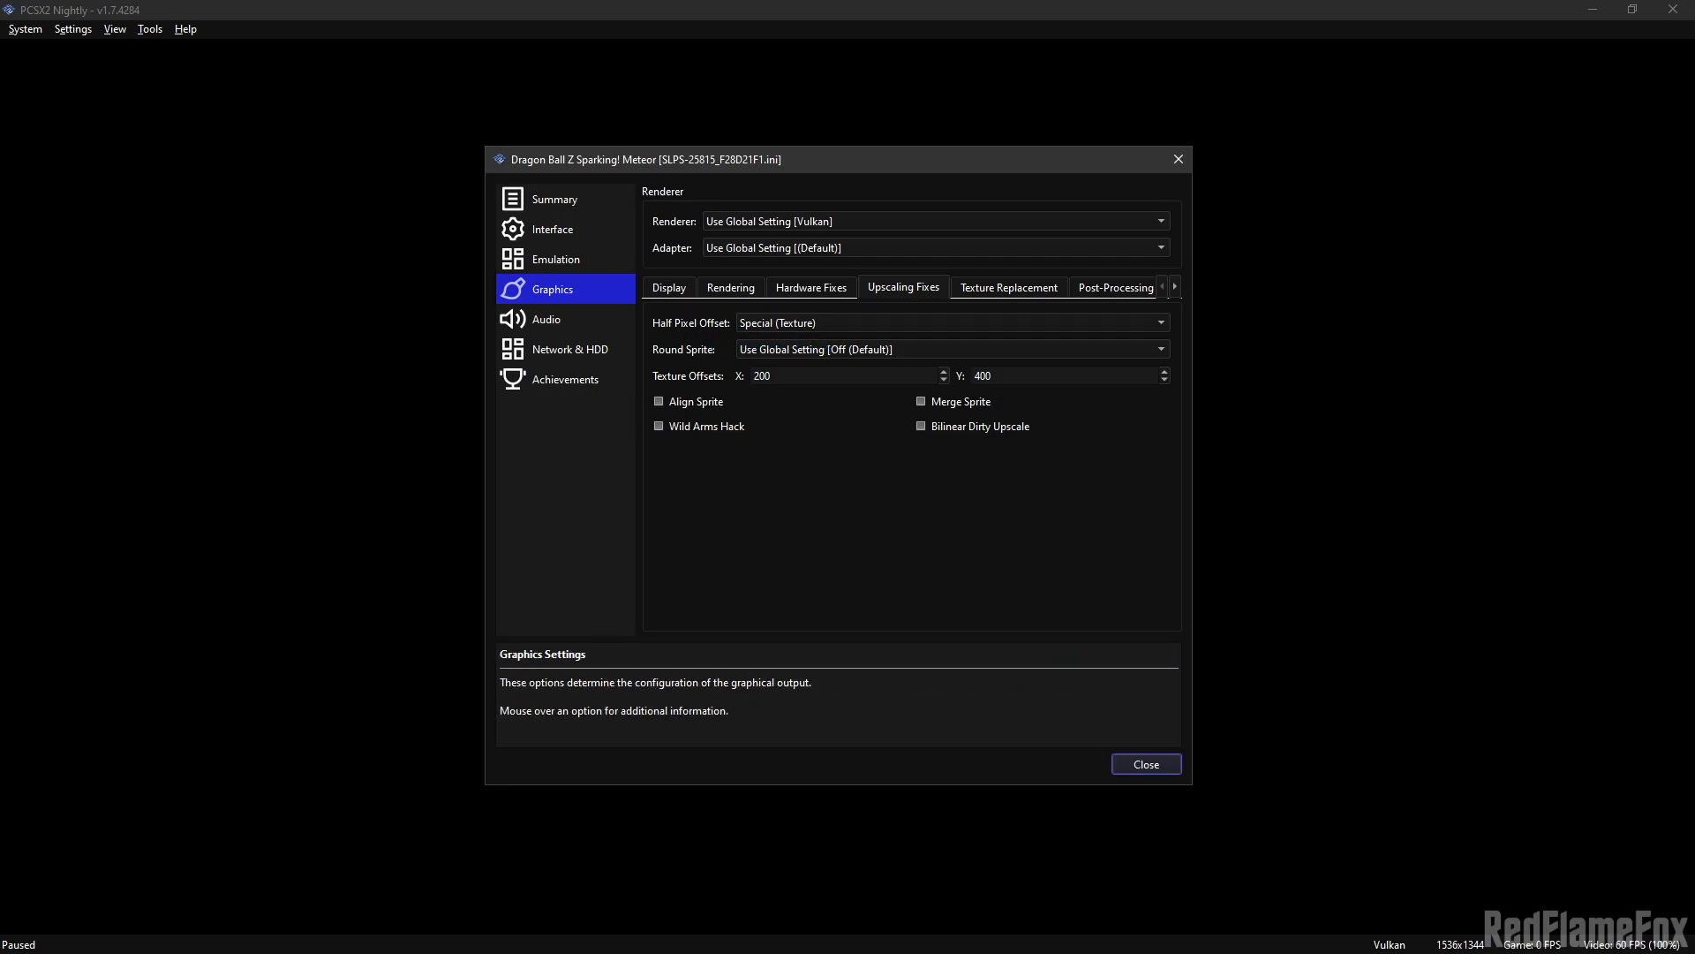
mouse_move(943, 613)
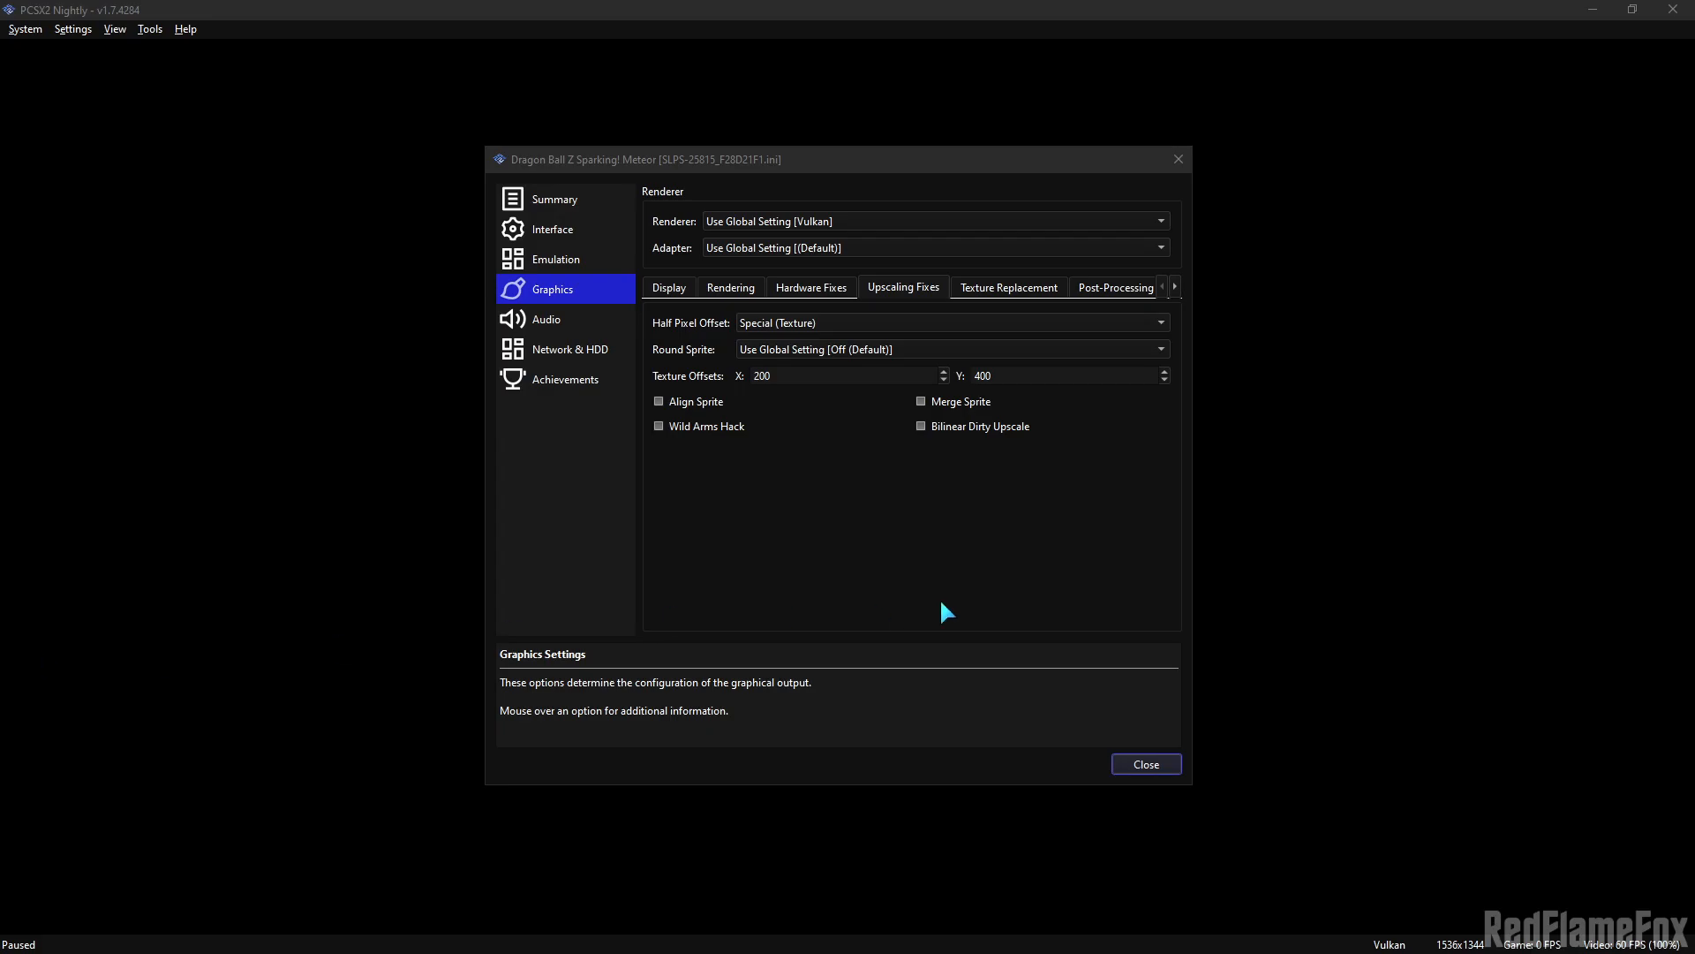
- Close the game properties and resume the battle with the new fixes applied
click(1144, 763)
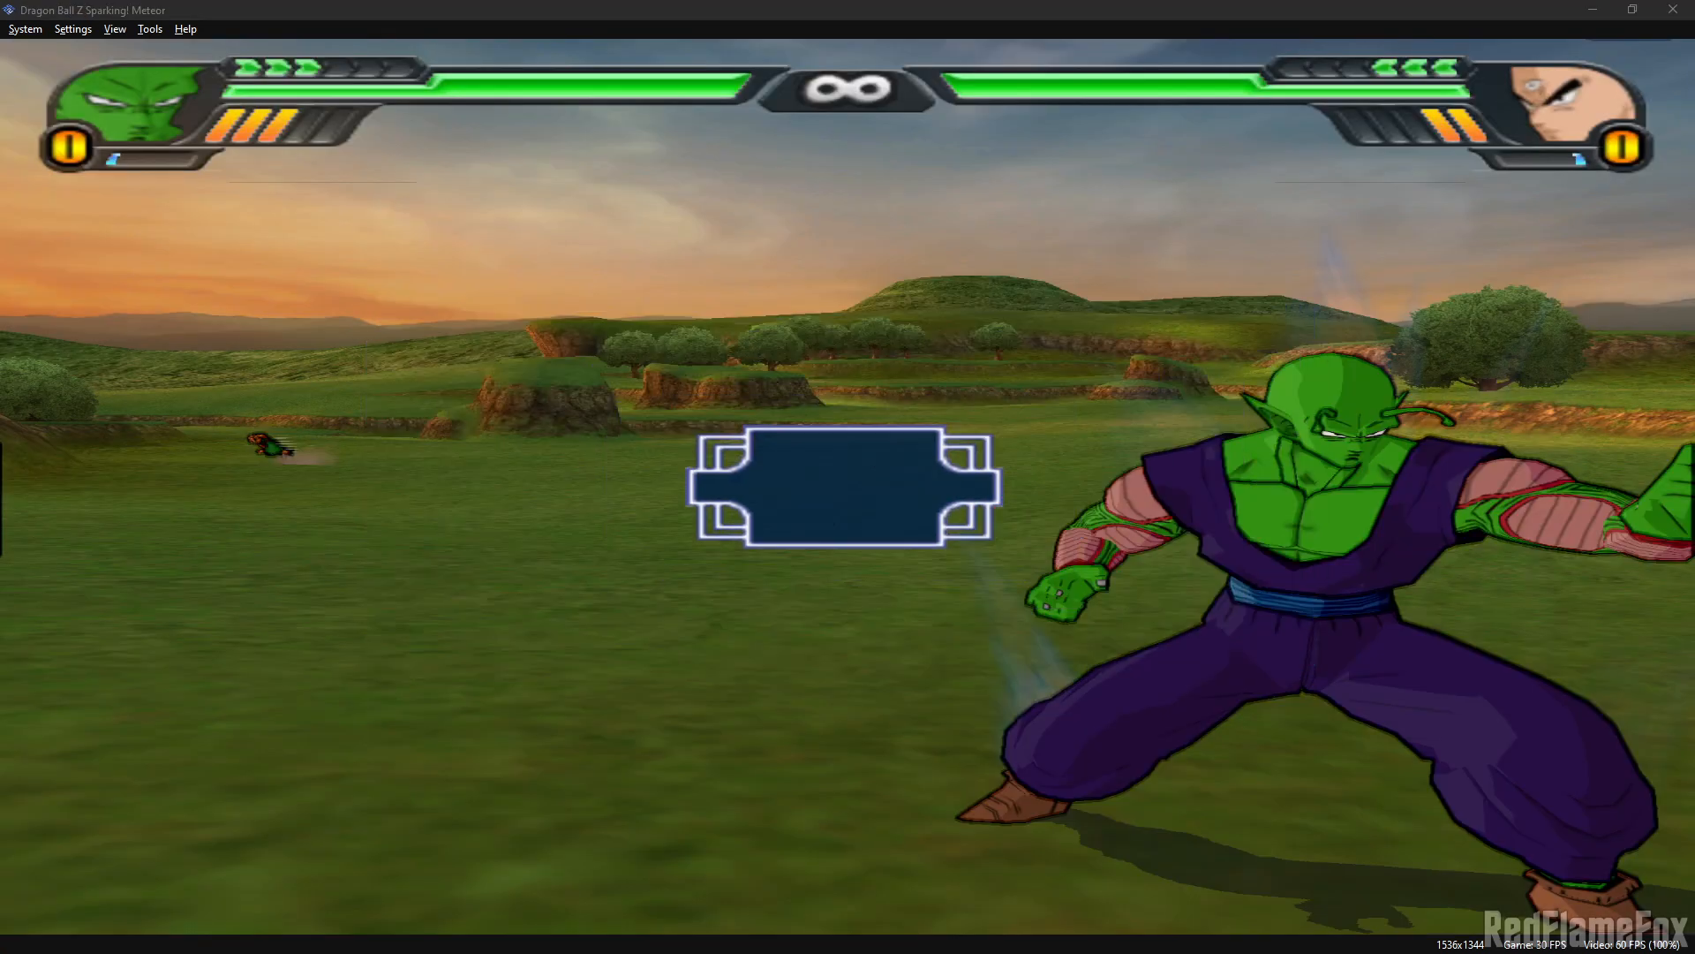